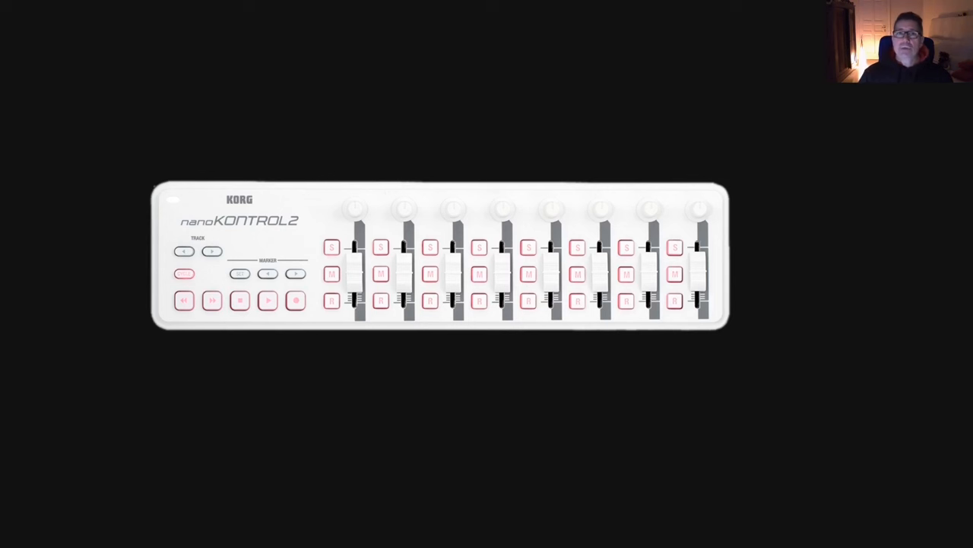
mouse_move(443, 256)
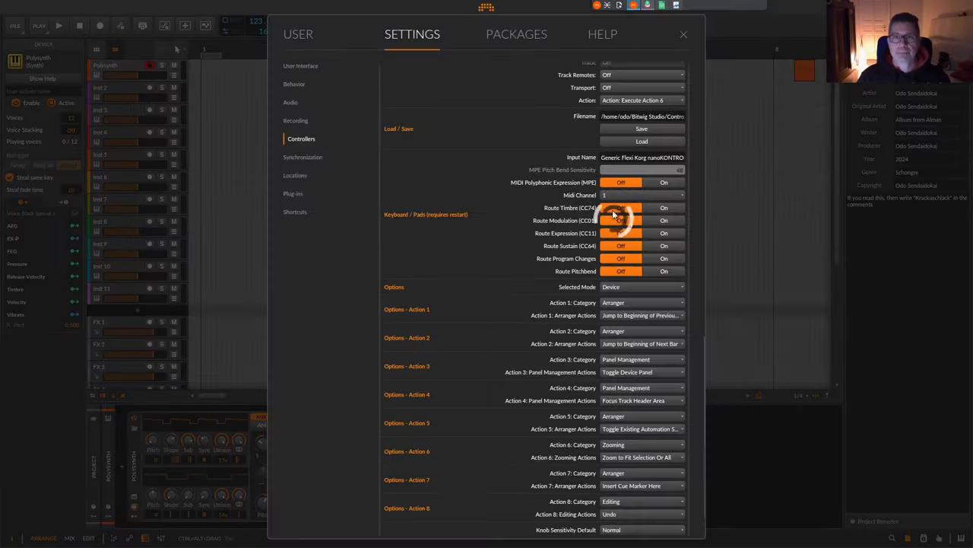
Bring up the Generic Flexi nanoKONTROL2 controller settings under Settings > Controllers
click(621, 207)
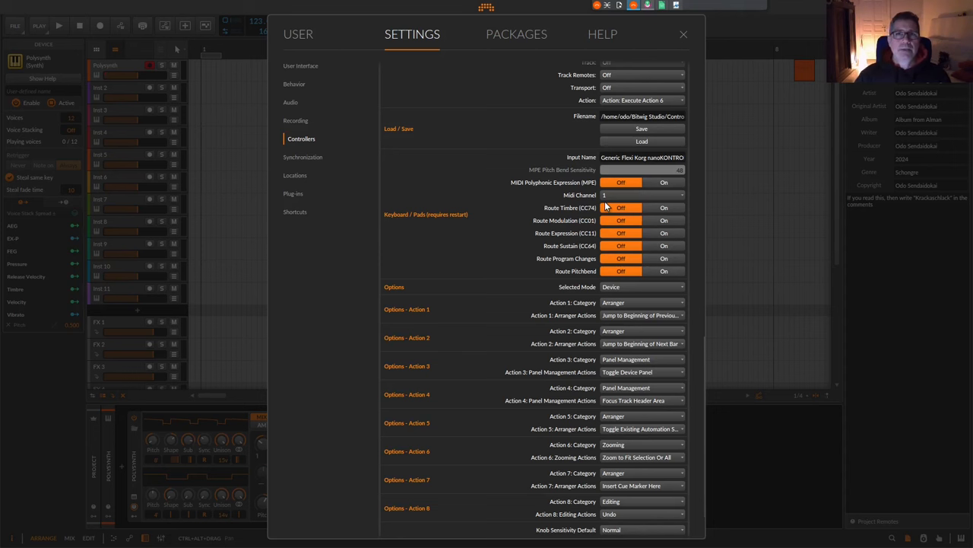
mouse_move(627, 232)
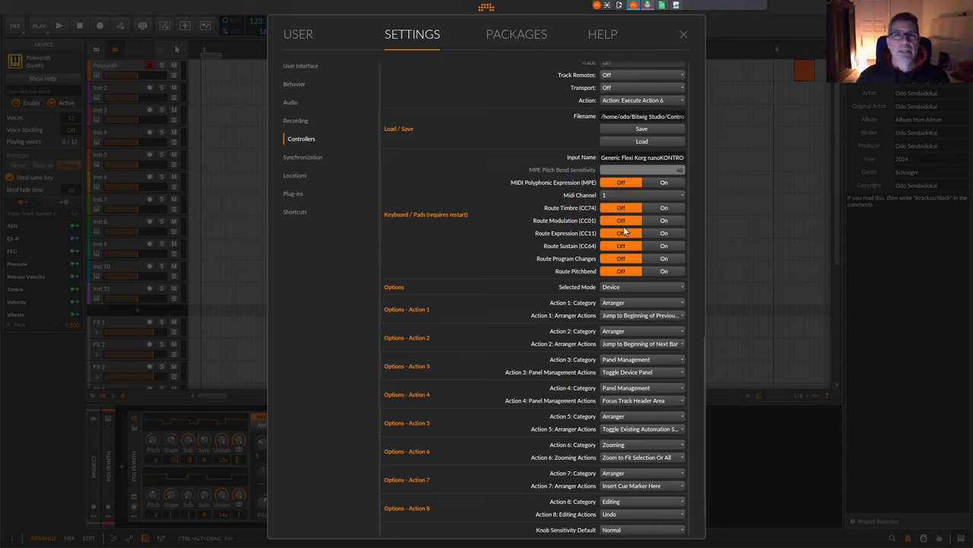
mouse_move(662, 233)
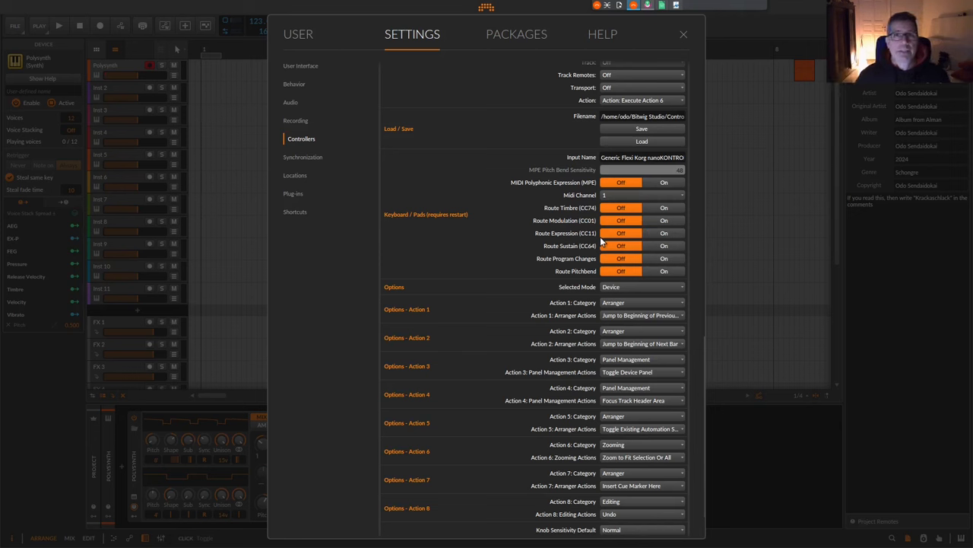
mouse_move(529, 298)
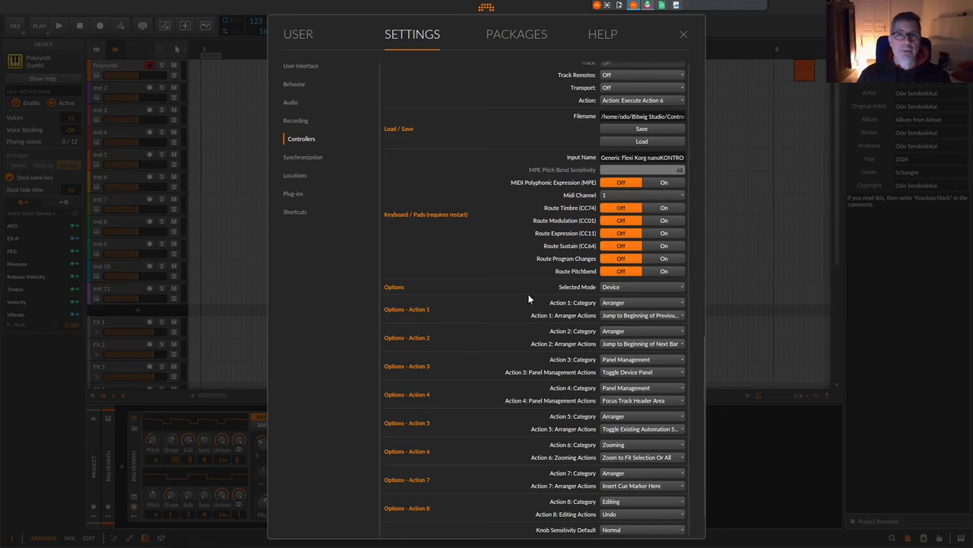
mouse_move(651, 314)
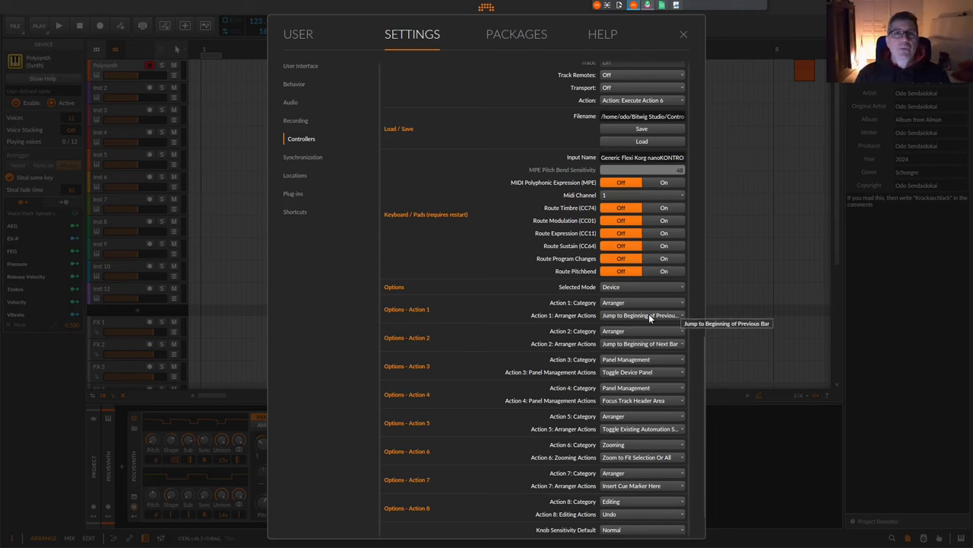
mouse_move(572, 206)
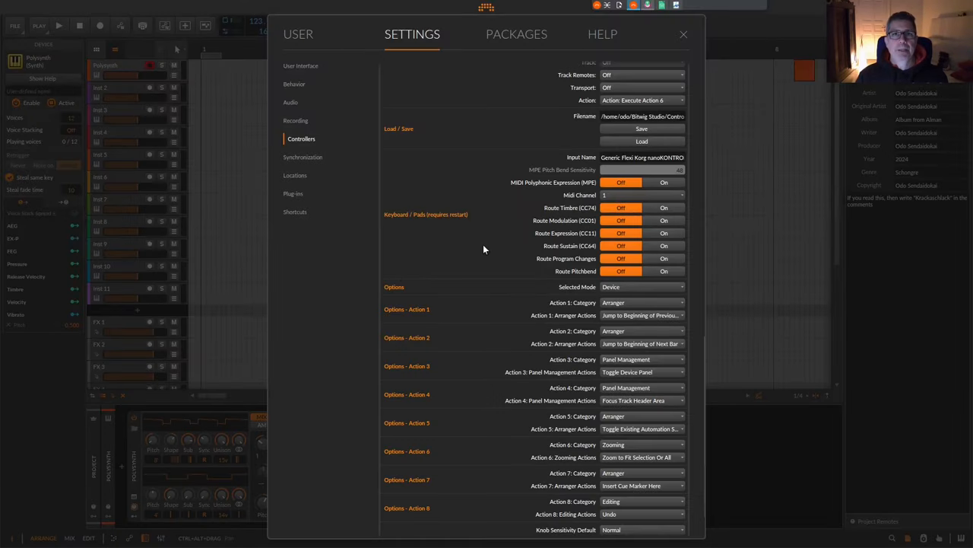
mouse_move(487, 258)
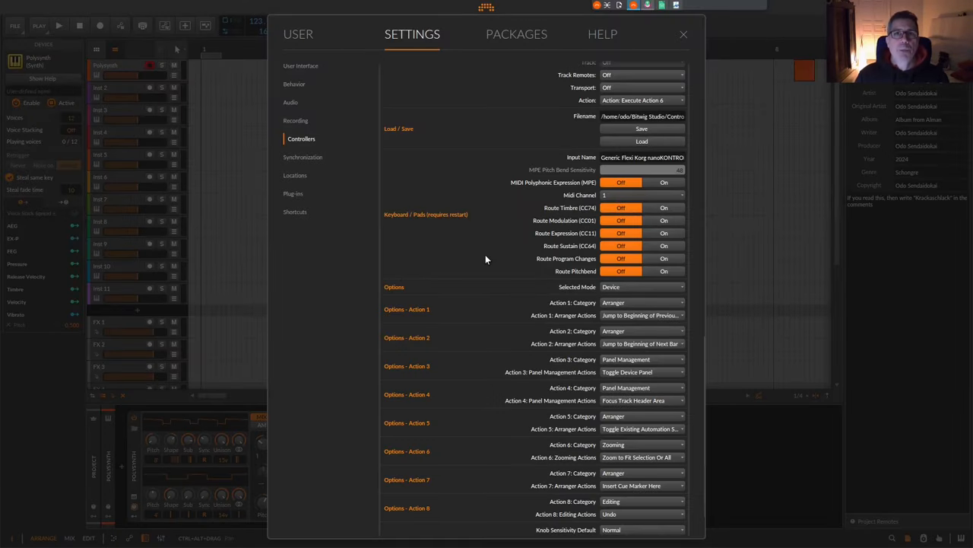
mouse_move(536, 258)
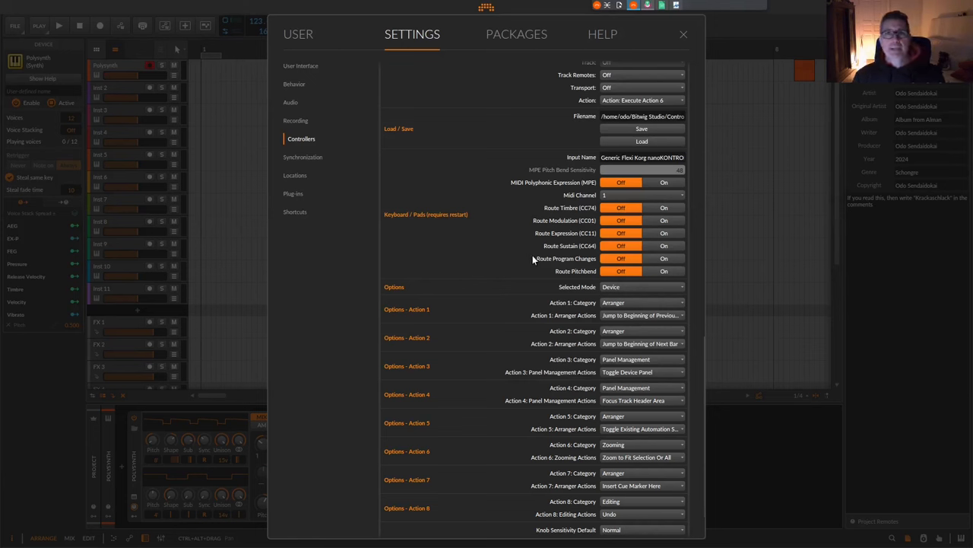
mouse_move(554, 235)
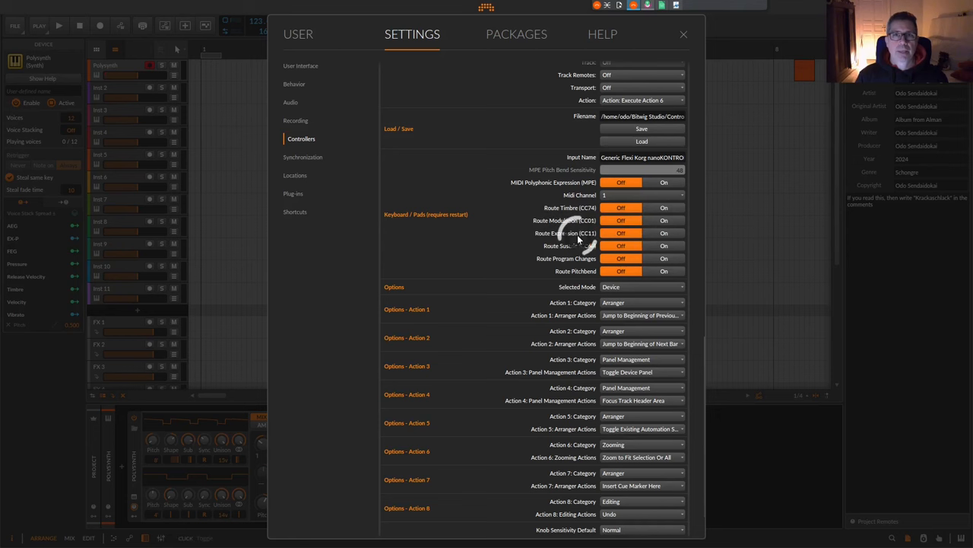
mouse_move(578, 241)
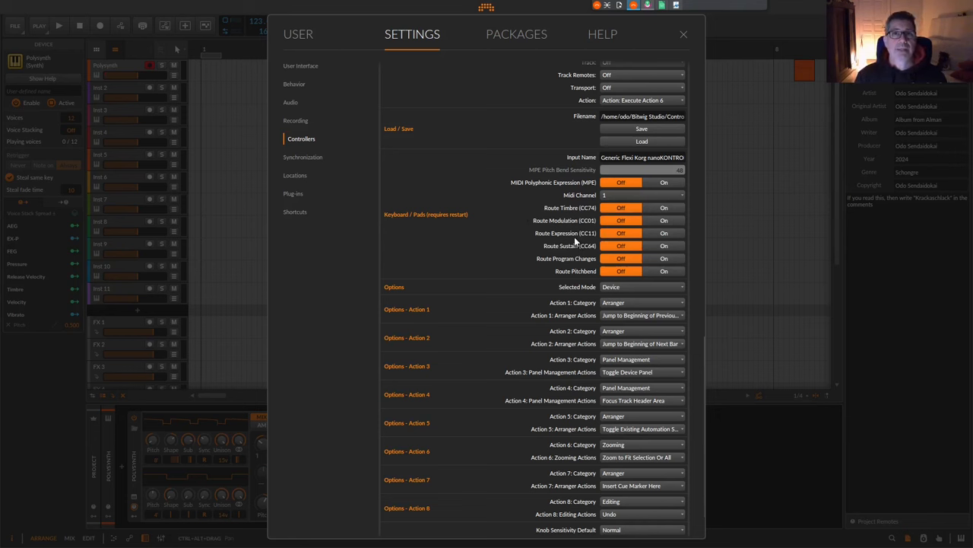
mouse_move(570, 242)
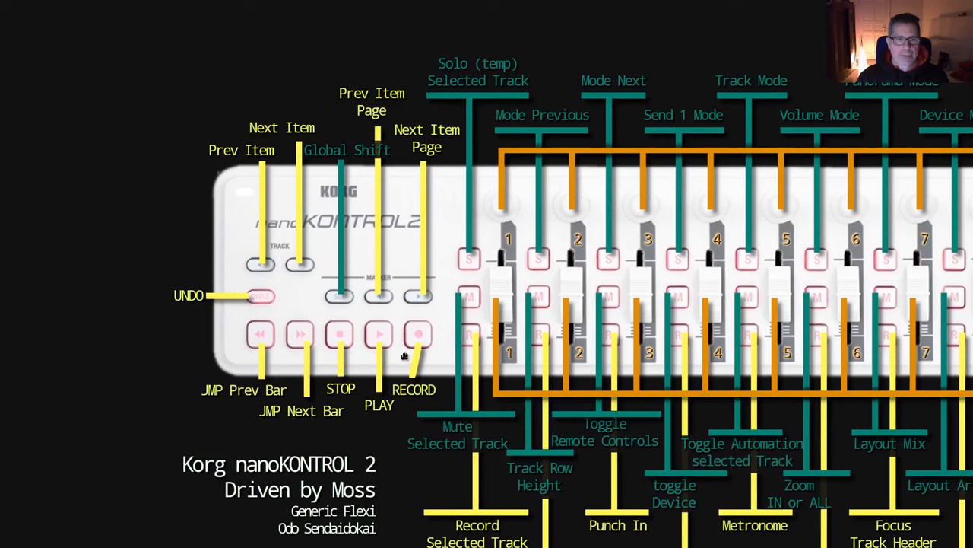
mouse_move(360, 340)
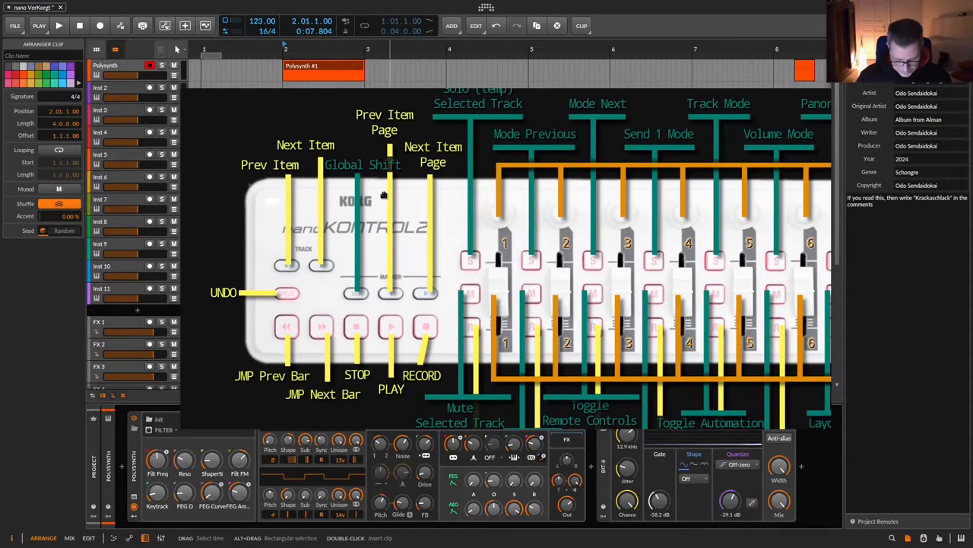
Jump the play position between bars with the transport buttons, ending early in bar one
click(322, 67)
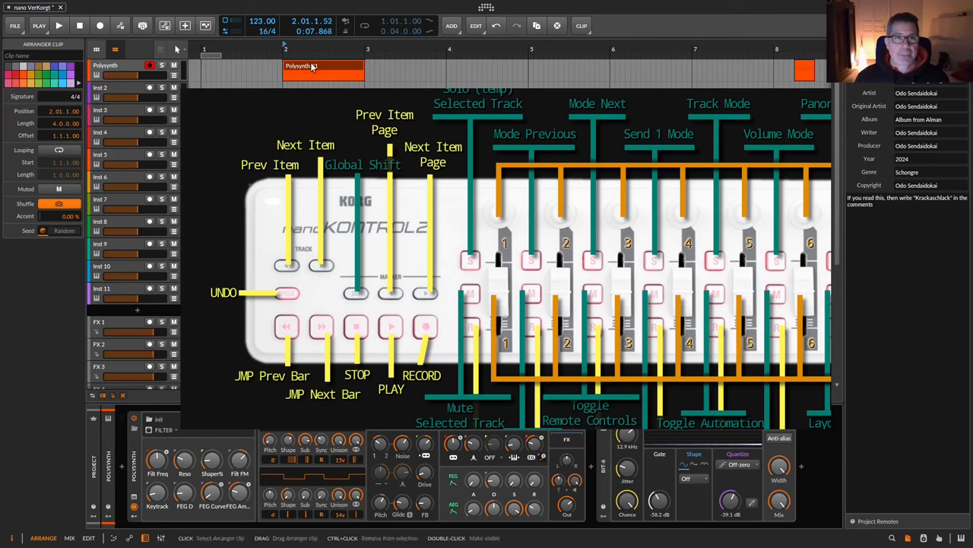
click(60, 24)
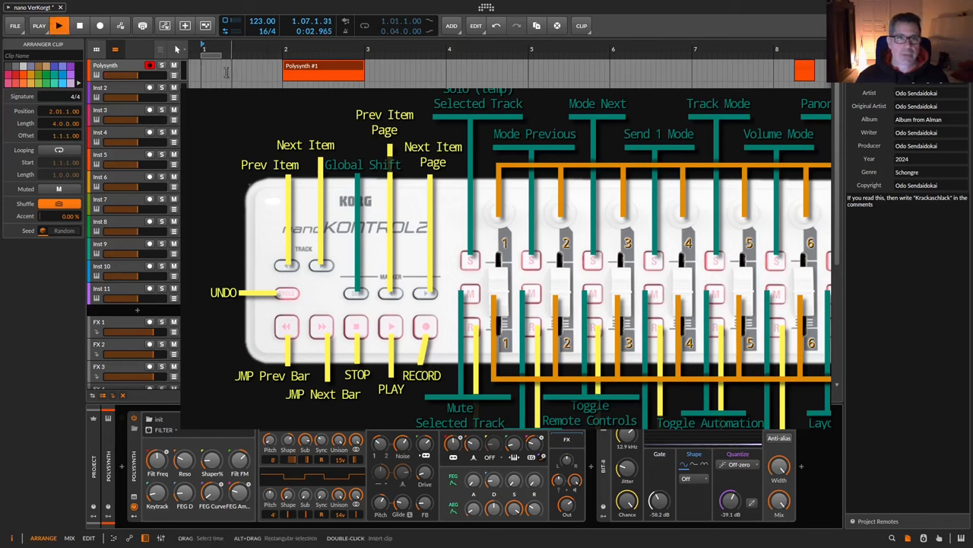
click(60, 25)
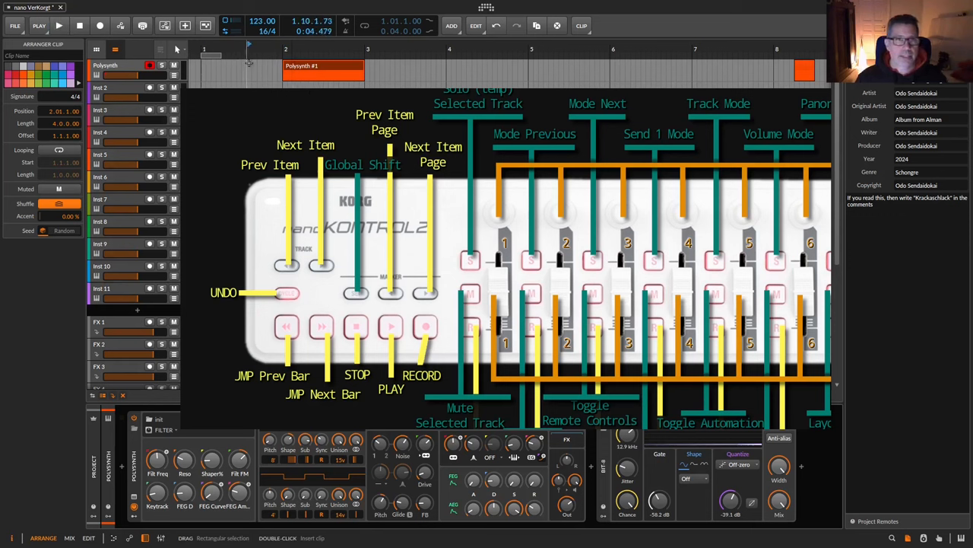
click(59, 24)
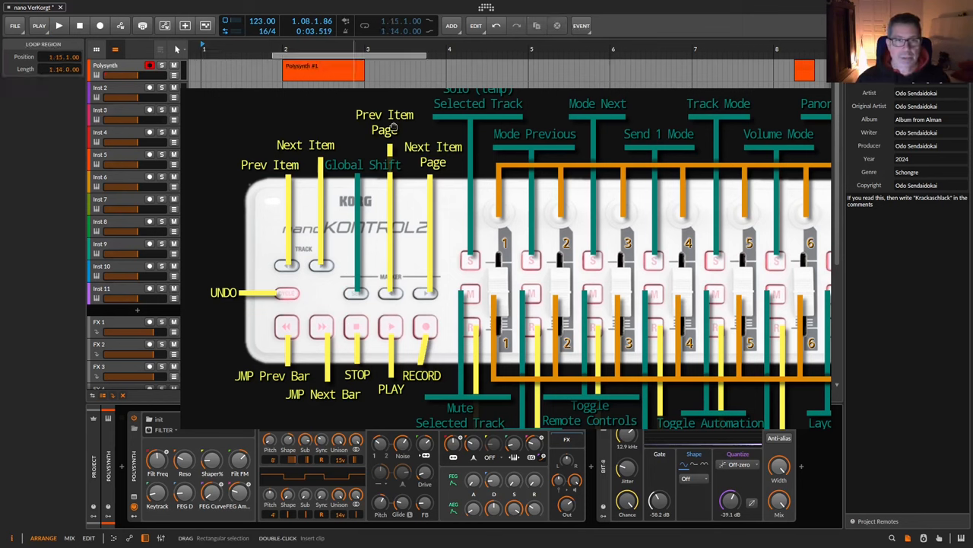
mouse_move(363, 295)
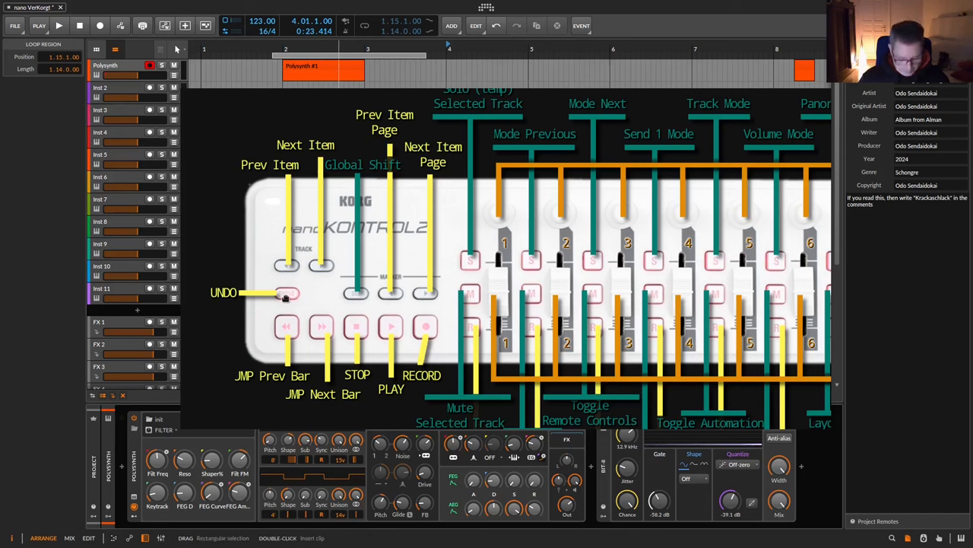
Make a time selection in the arranger starting at bar 4
double_click(469, 70)
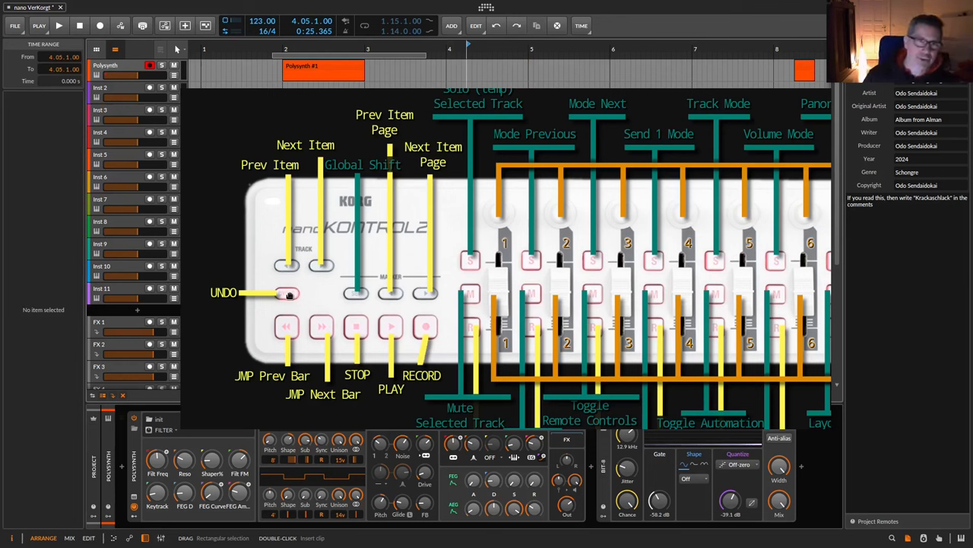
mouse_move(437, 199)
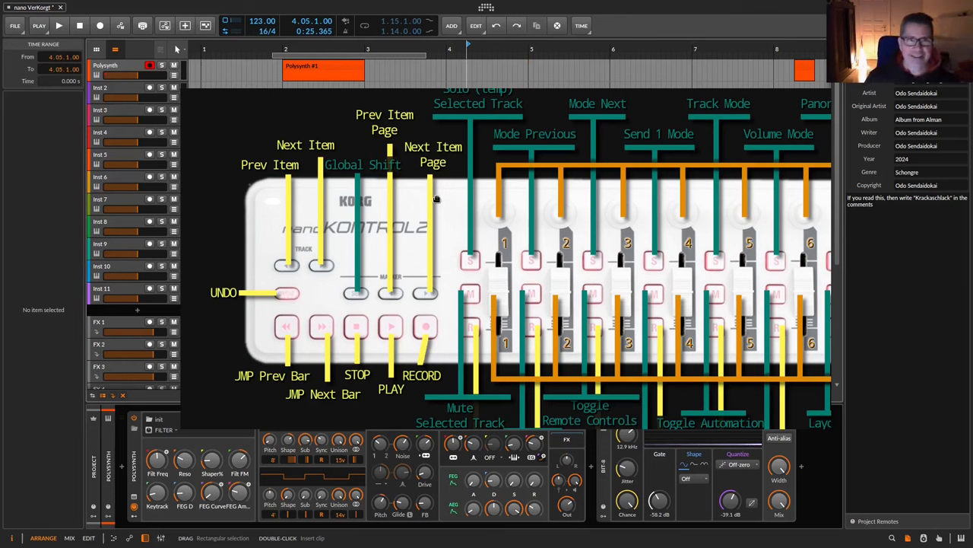
mouse_move(438, 188)
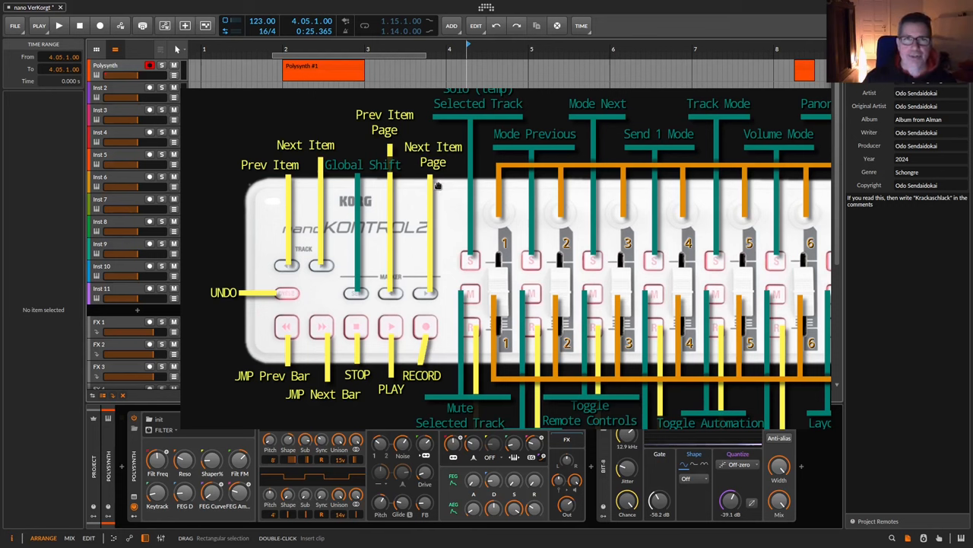
mouse_move(380, 201)
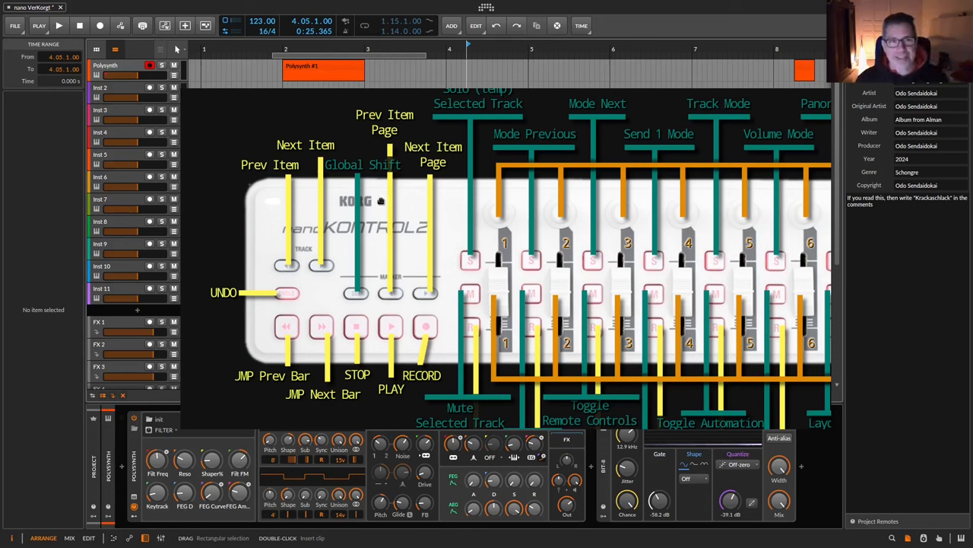
mouse_move(316, 207)
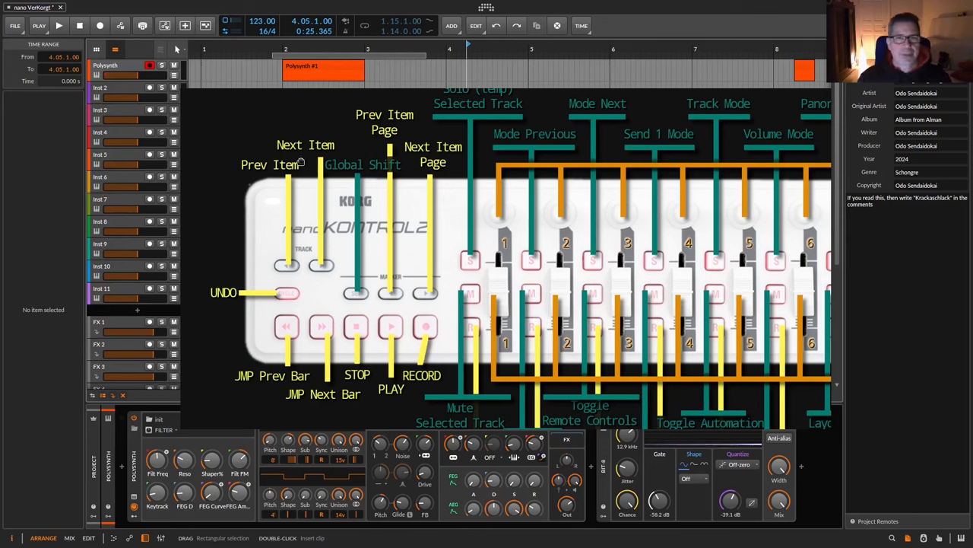
mouse_move(313, 243)
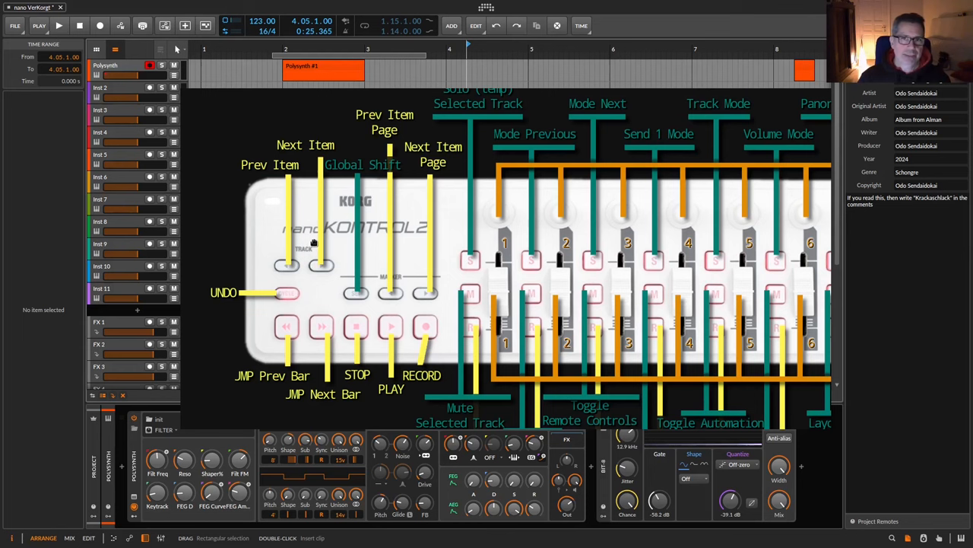
mouse_move(327, 219)
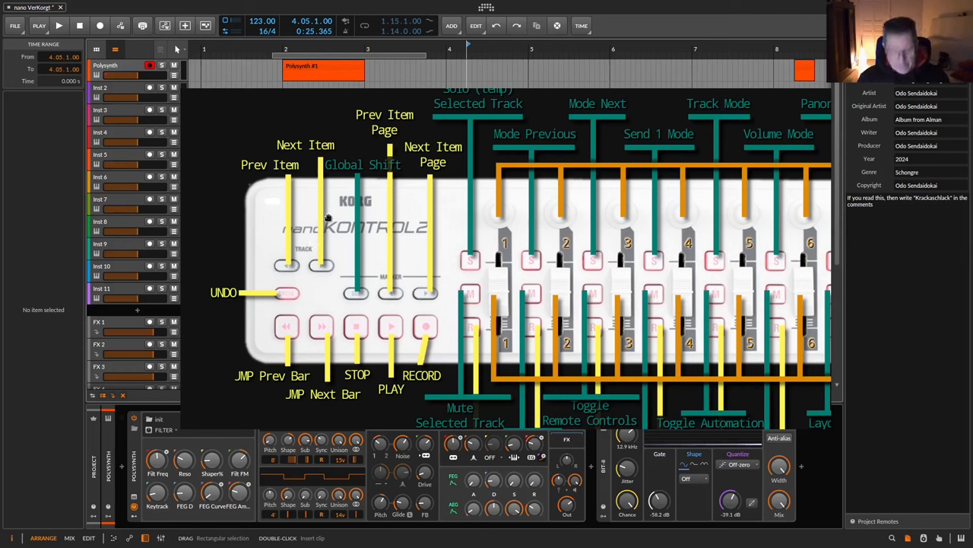
mouse_move(296, 271)
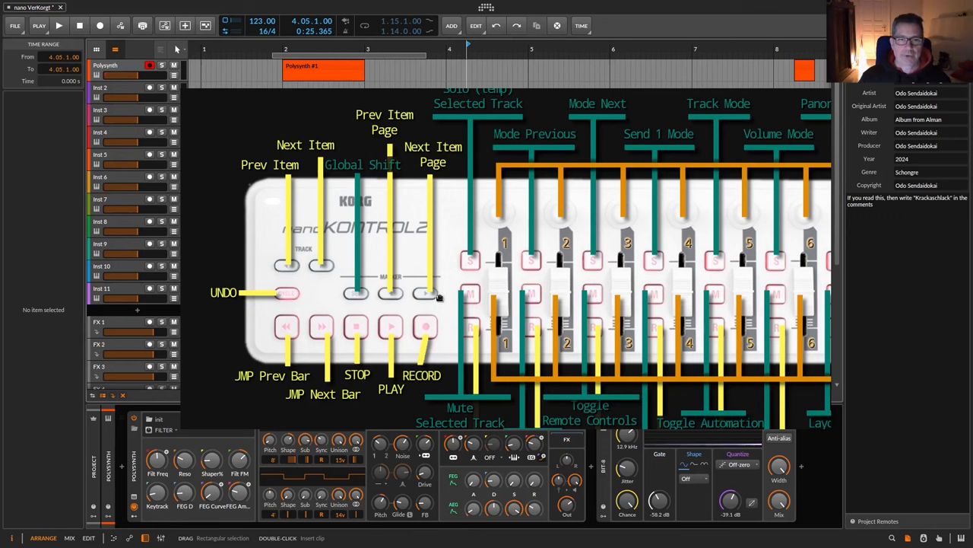
mouse_move(444, 160)
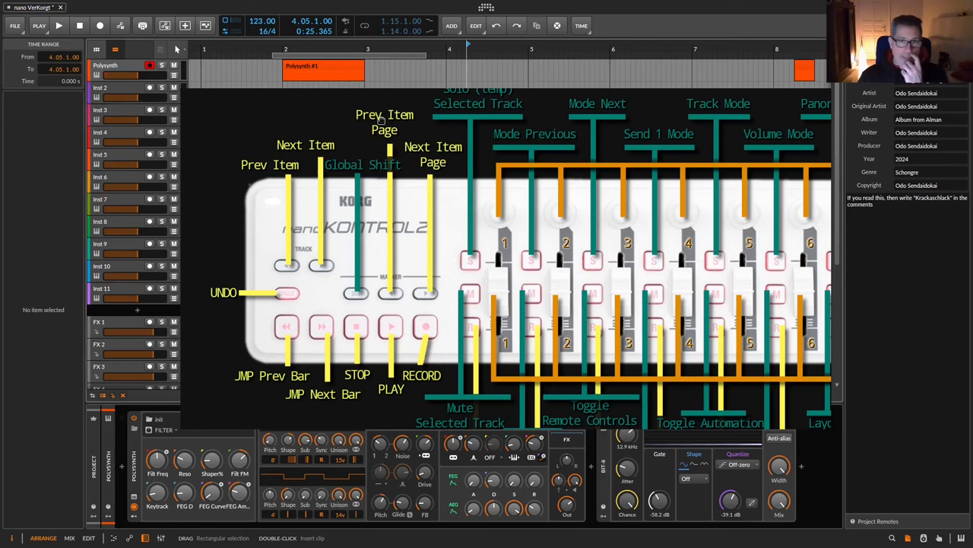
mouse_move(362, 289)
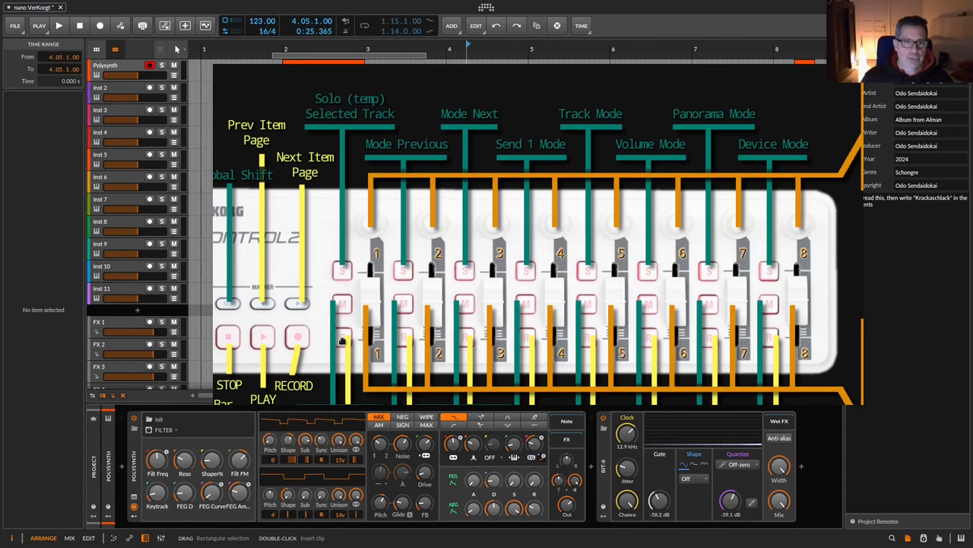
mouse_move(423, 271)
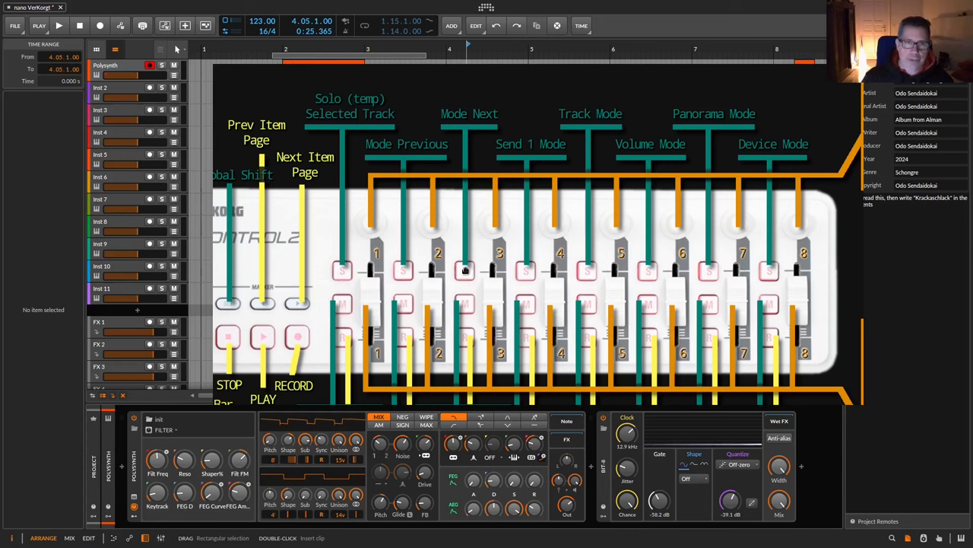
mouse_move(341, 271)
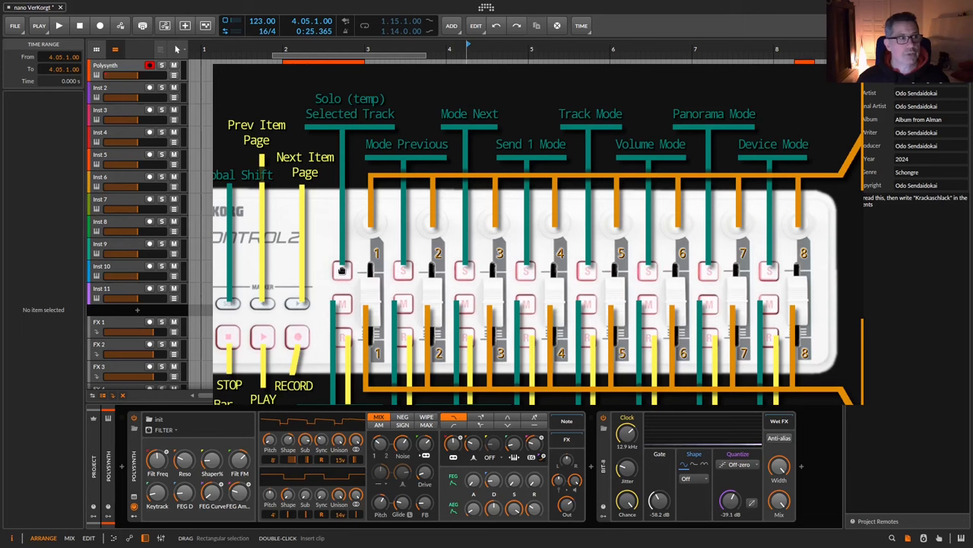
mouse_move(346, 280)
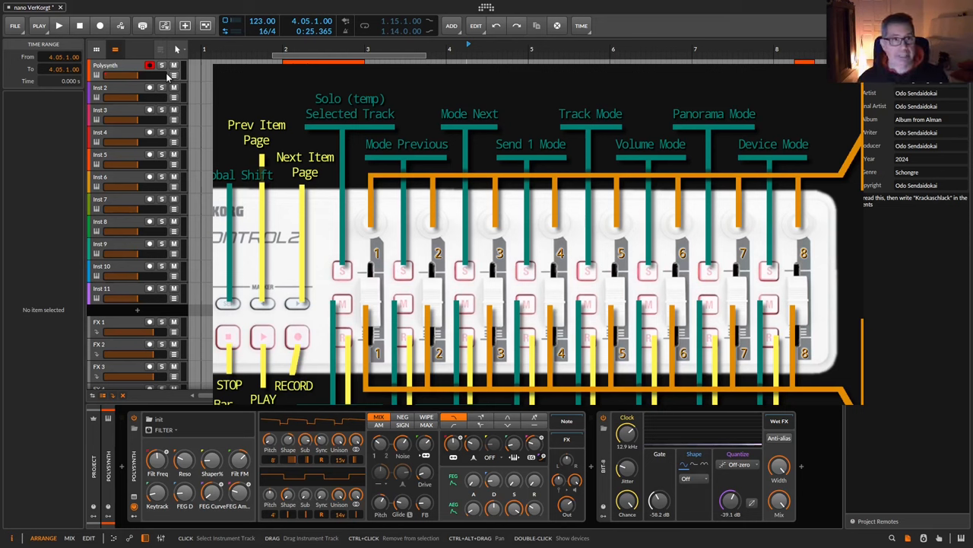
mouse_move(325, 261)
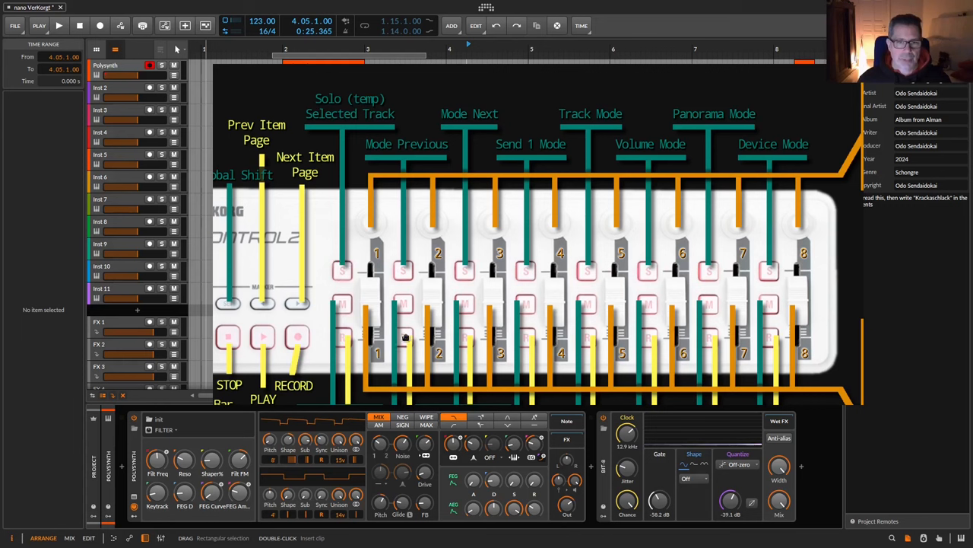
mouse_move(405, 341)
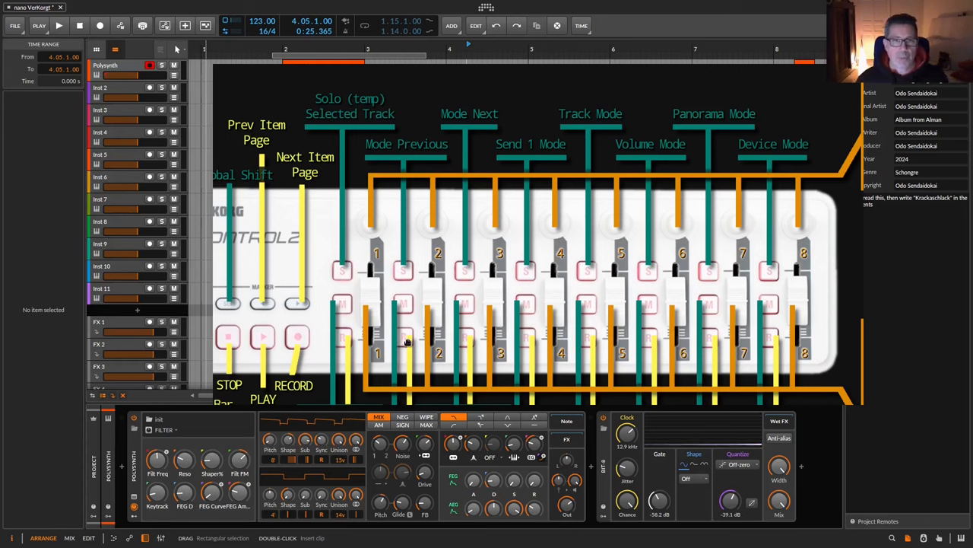
mouse_move(417, 186)
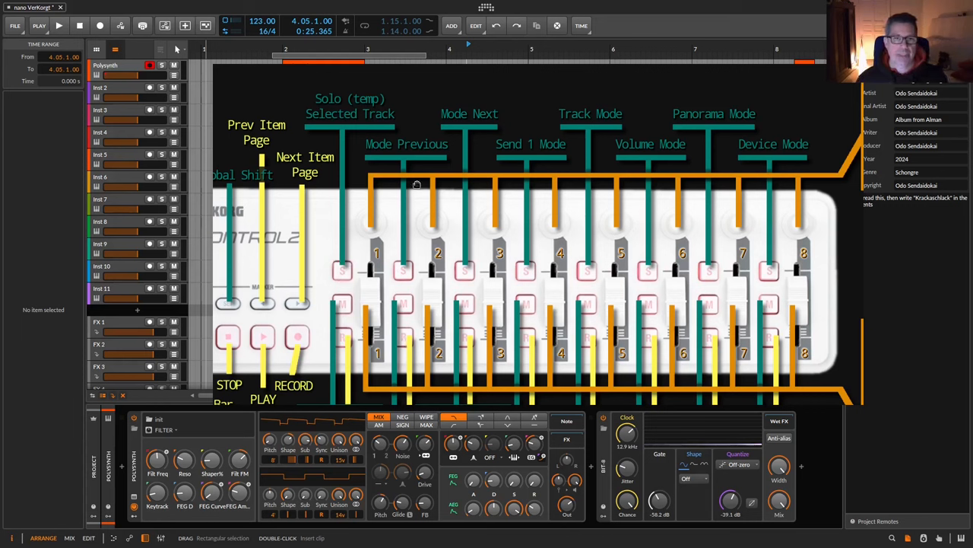
mouse_move(405, 337)
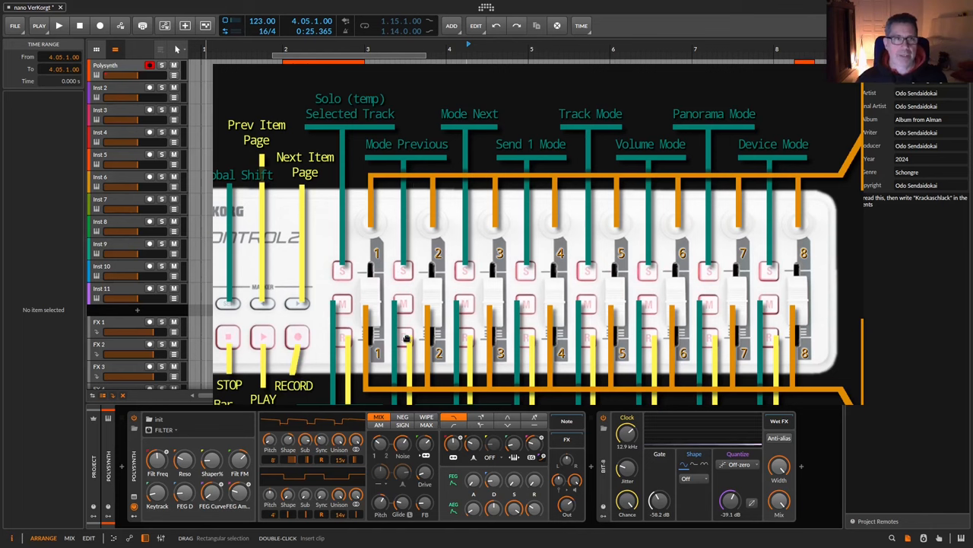
click(161, 64)
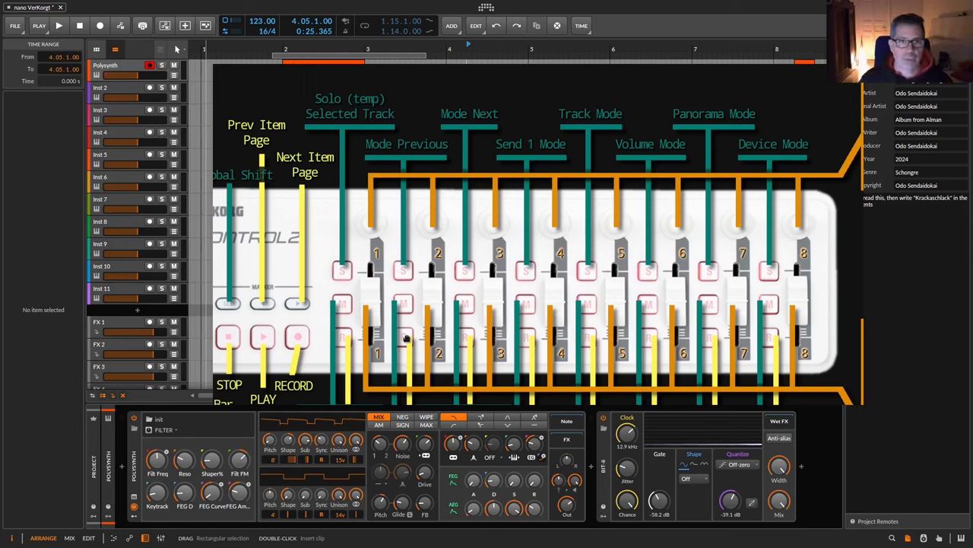
mouse_move(338, 301)
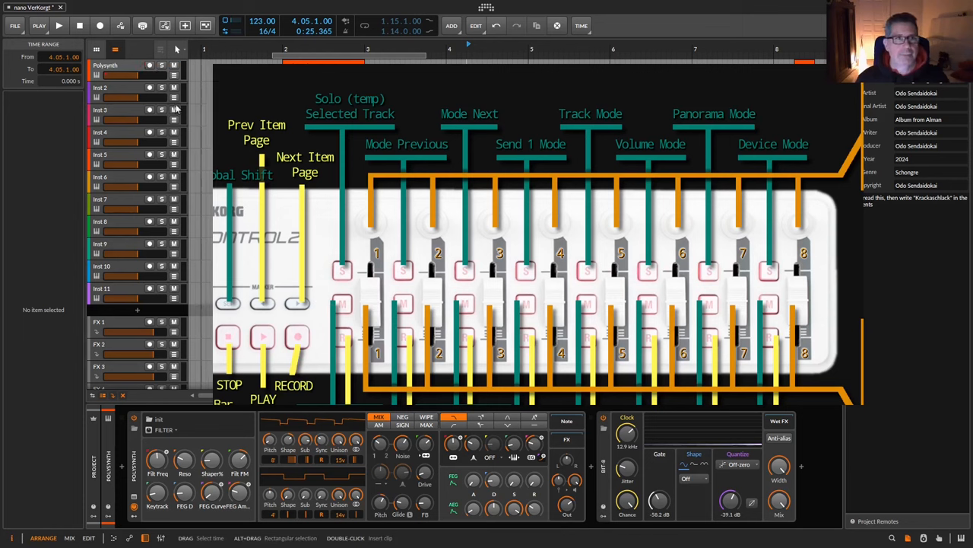
click(149, 67)
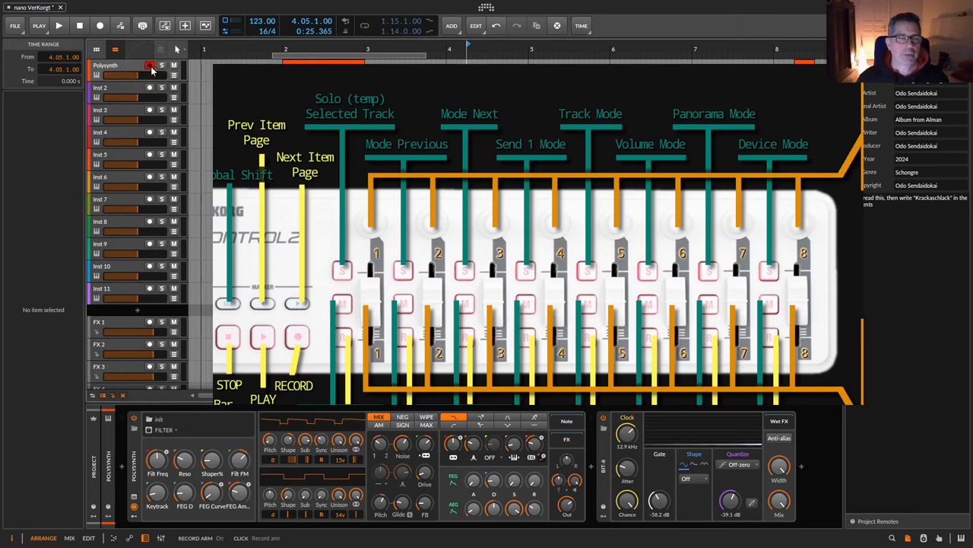
click(149, 65)
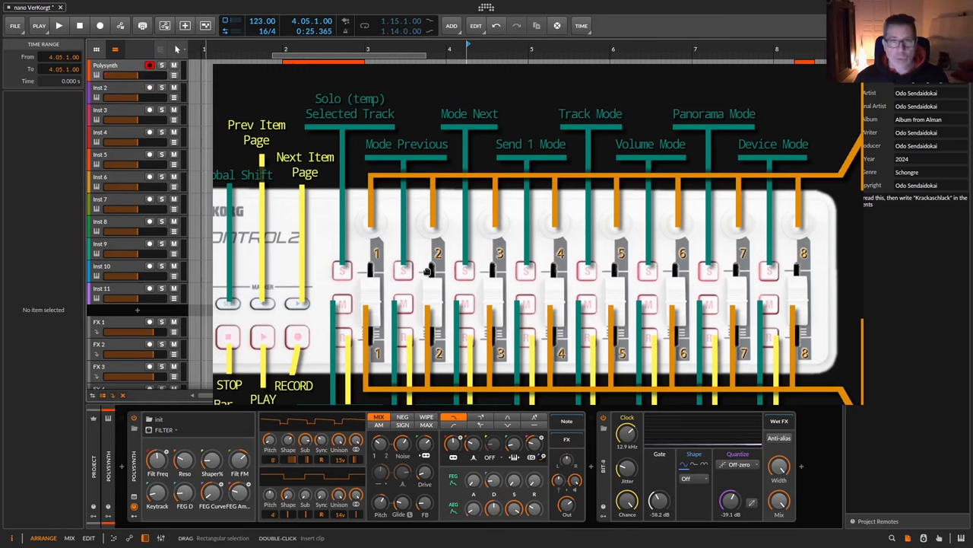
mouse_move(402, 271)
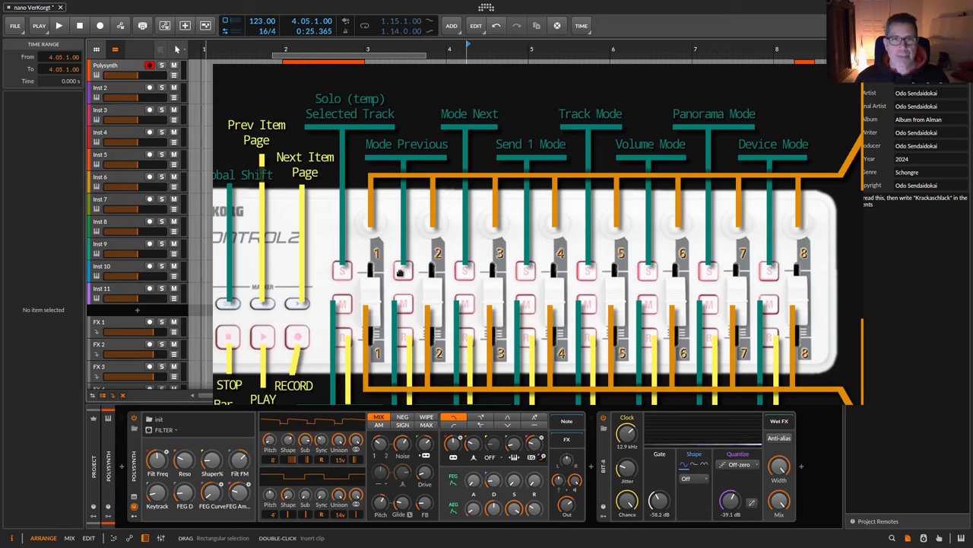
mouse_move(486, 205)
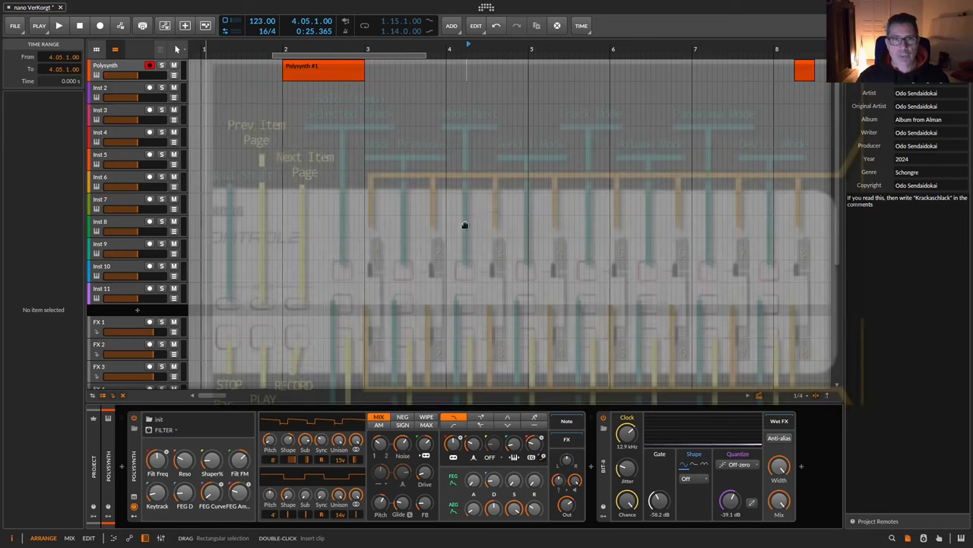
mouse_move(396, 143)
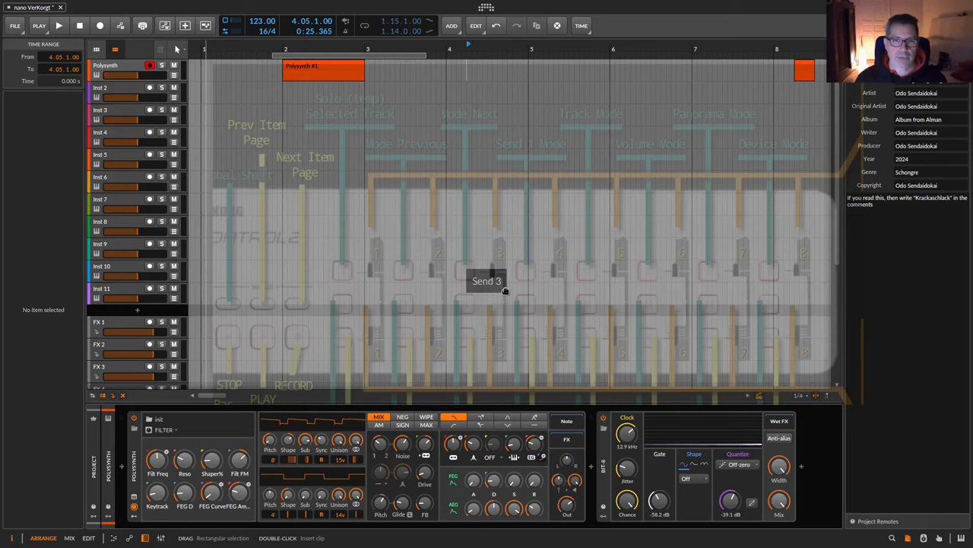
mouse_move(496, 287)
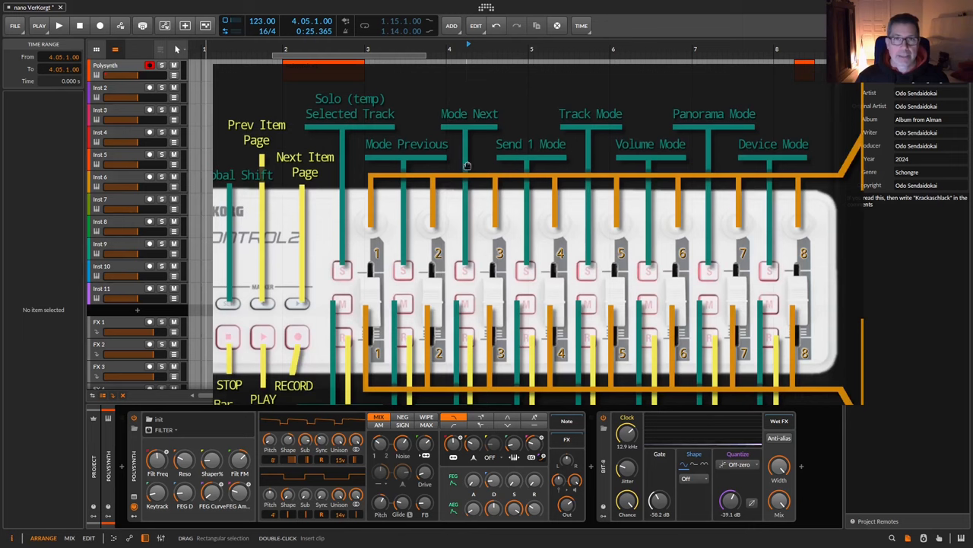
mouse_move(452, 210)
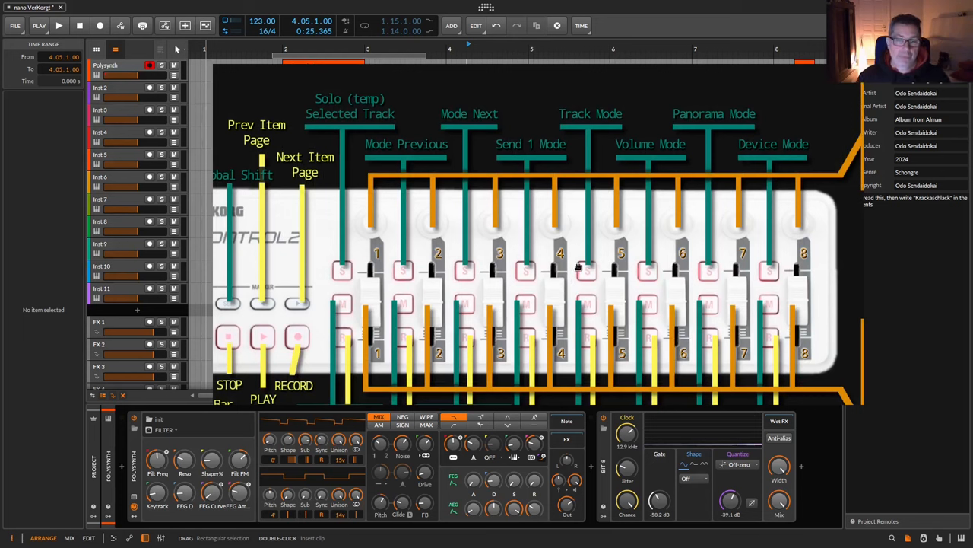
mouse_move(529, 262)
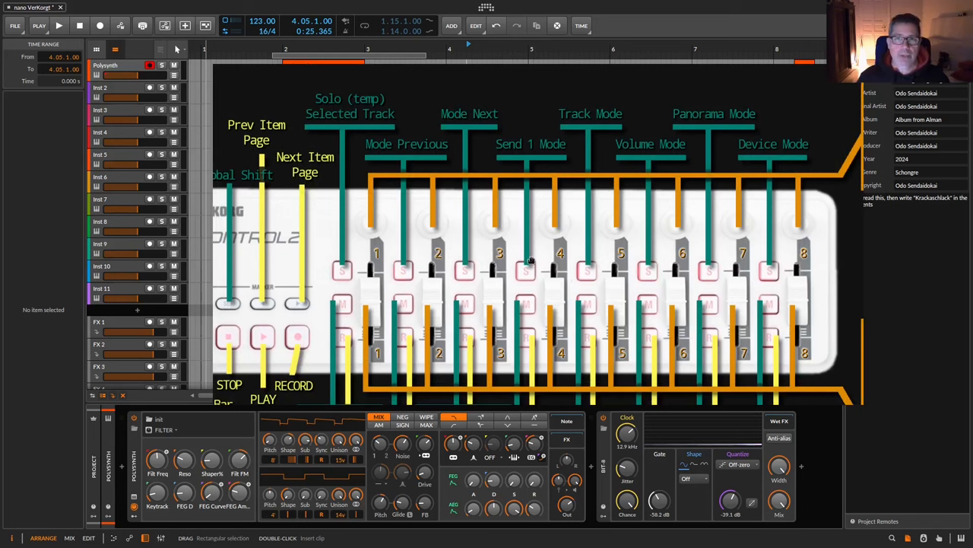
mouse_move(526, 275)
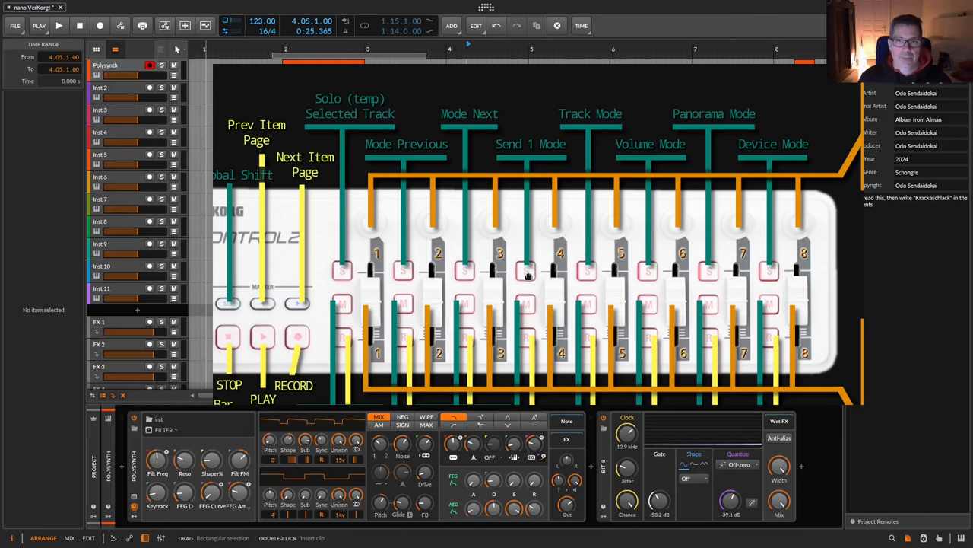
mouse_move(529, 258)
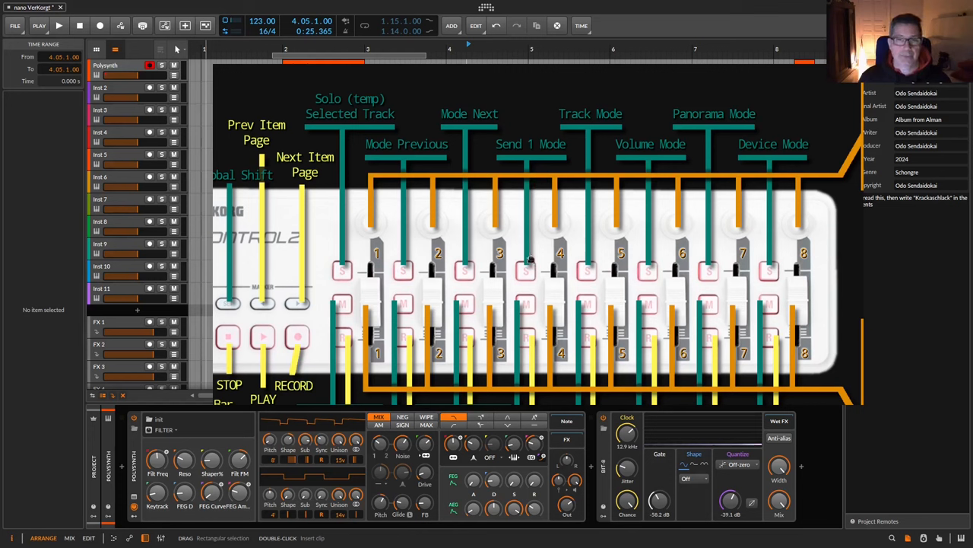
mouse_move(585, 157)
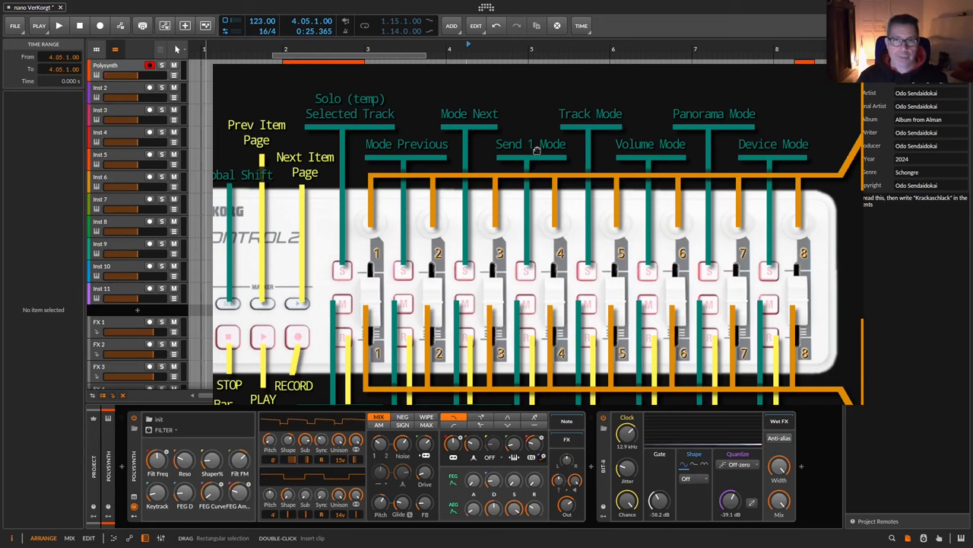
mouse_move(660, 154)
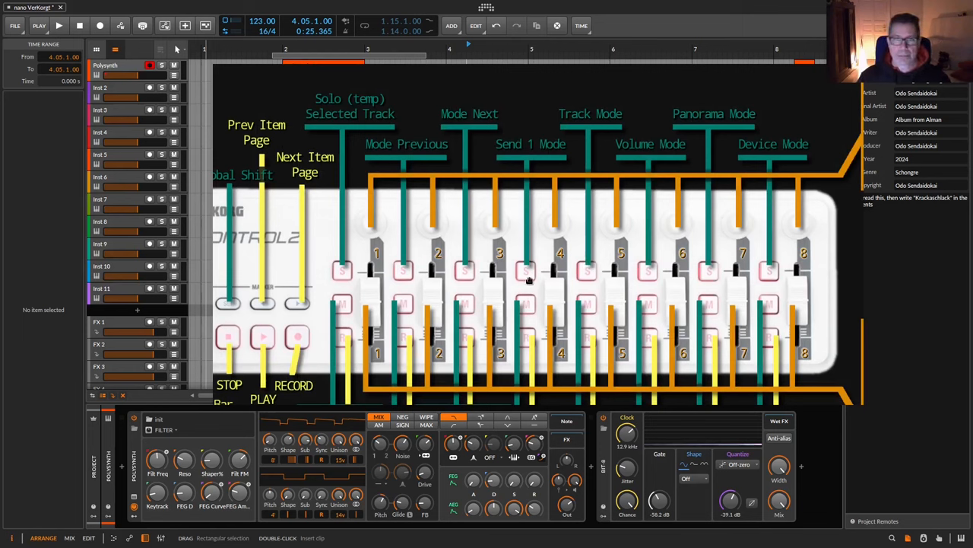
mouse_move(736, 225)
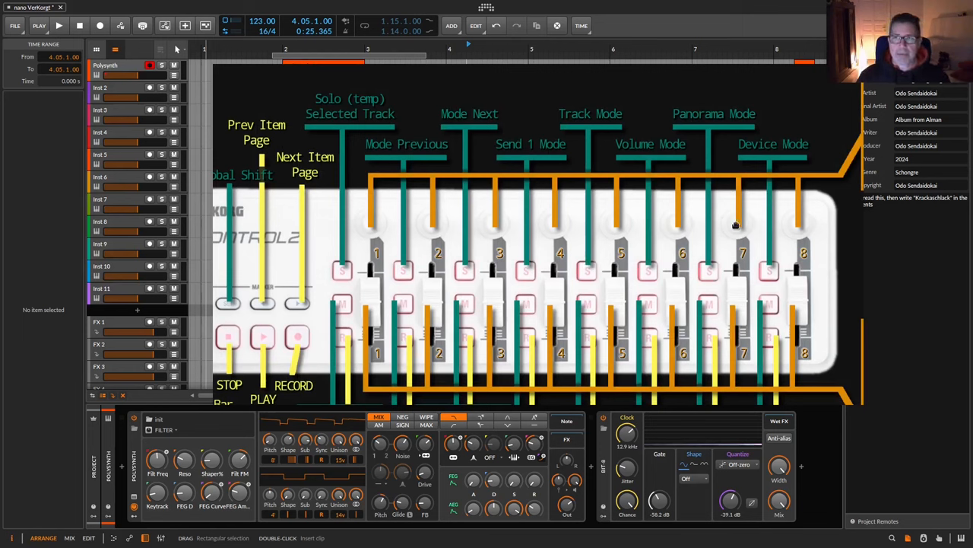
mouse_move(764, 170)
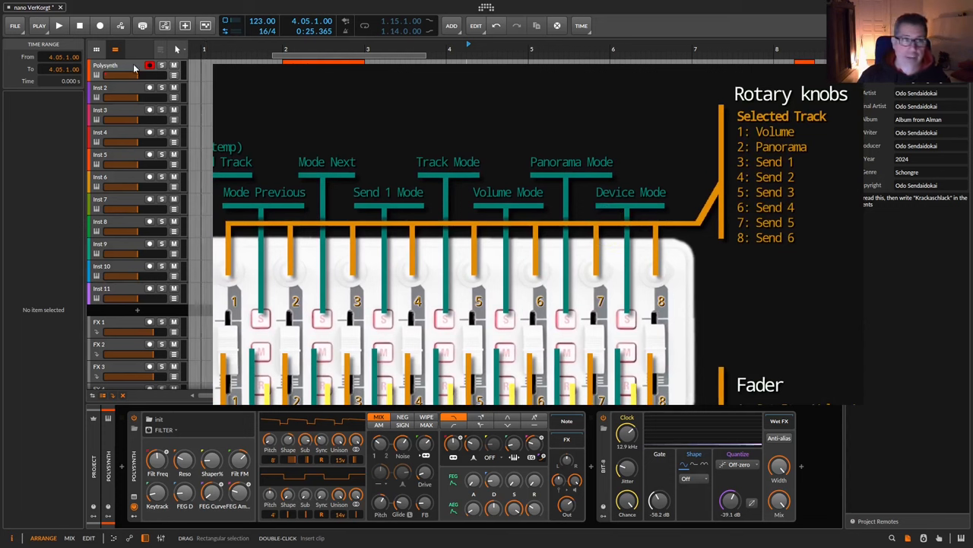
Select the Polysynth track so the Inspector shows its instrument track settings
click(107, 67)
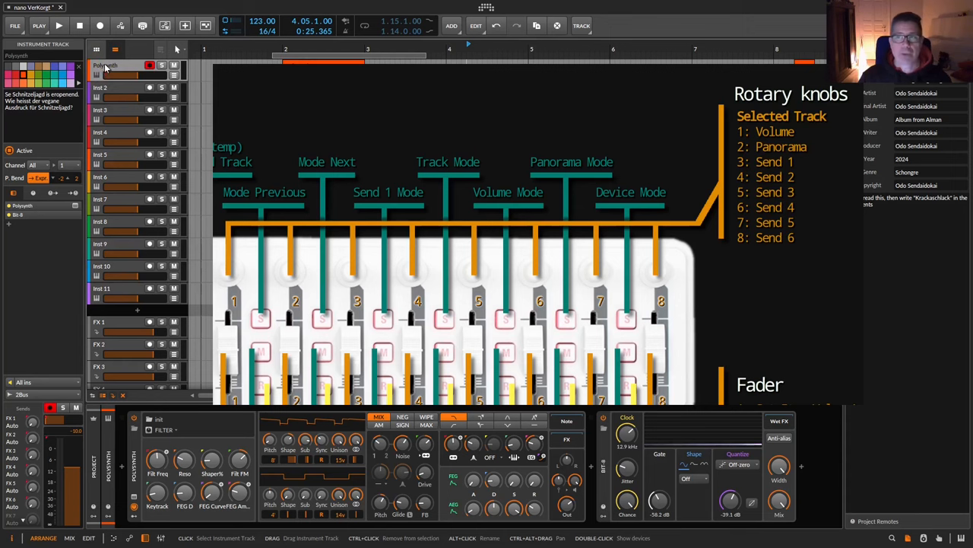
mouse_move(543, 193)
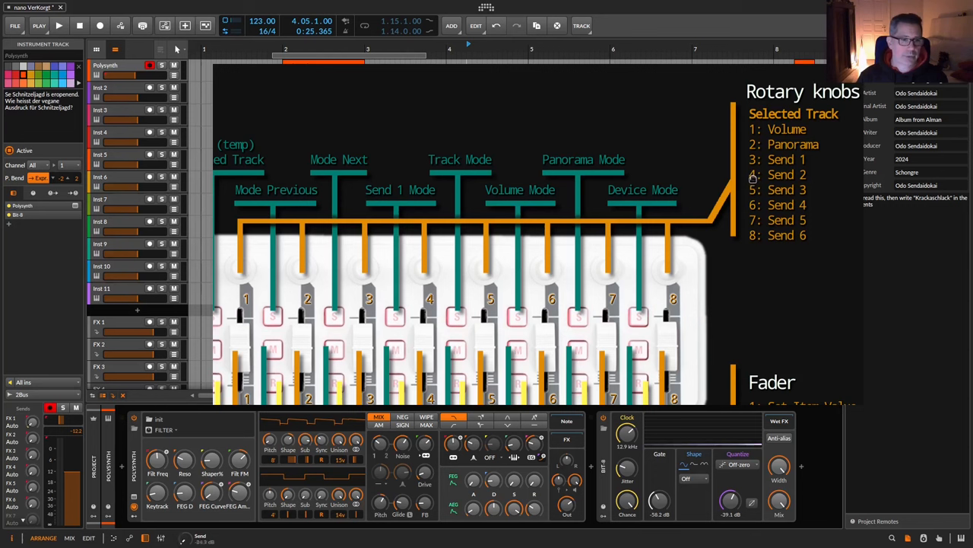
mouse_move(752, 179)
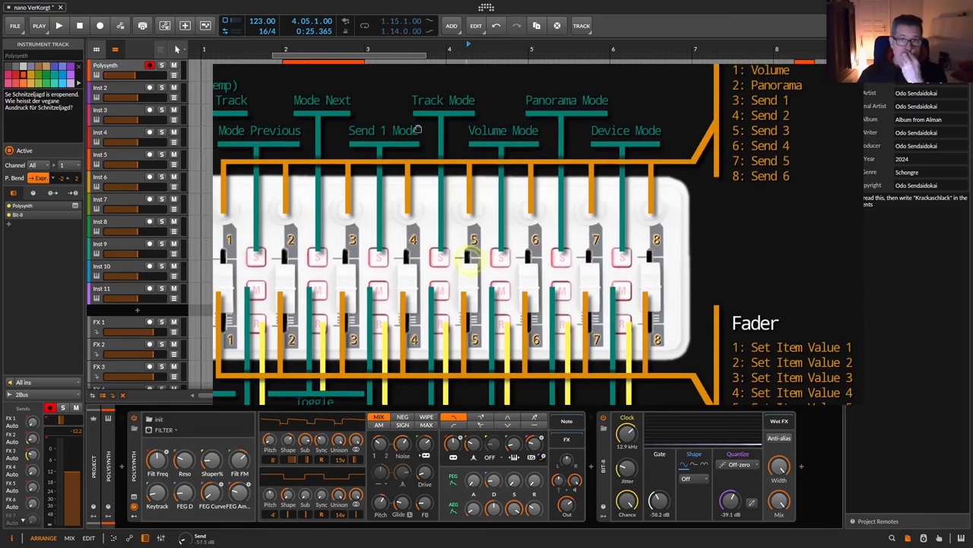
mouse_move(529, 118)
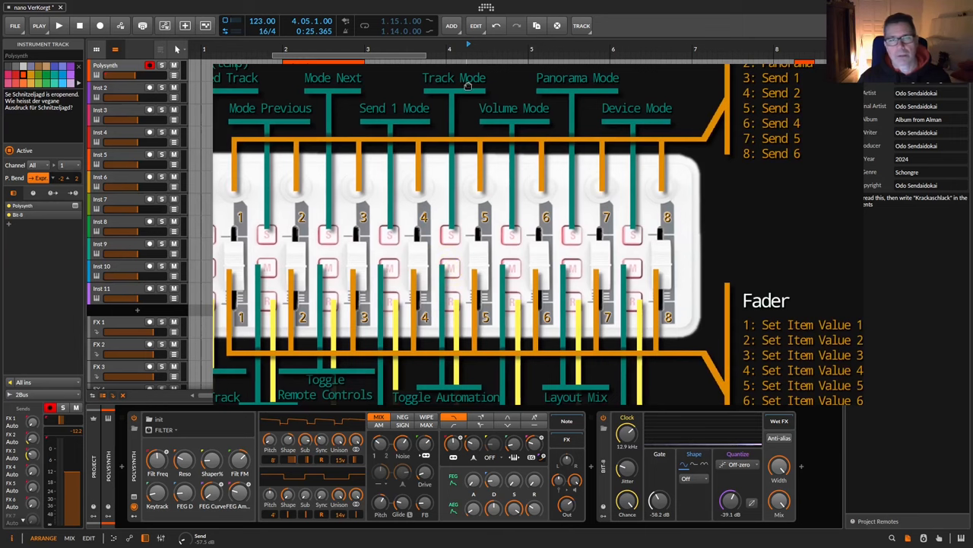
mouse_move(450, 98)
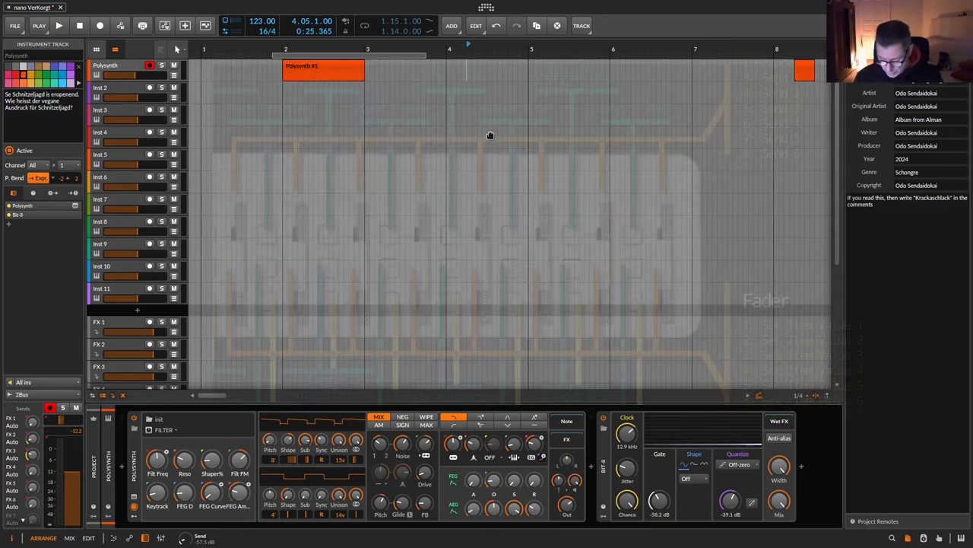
mouse_move(489, 310)
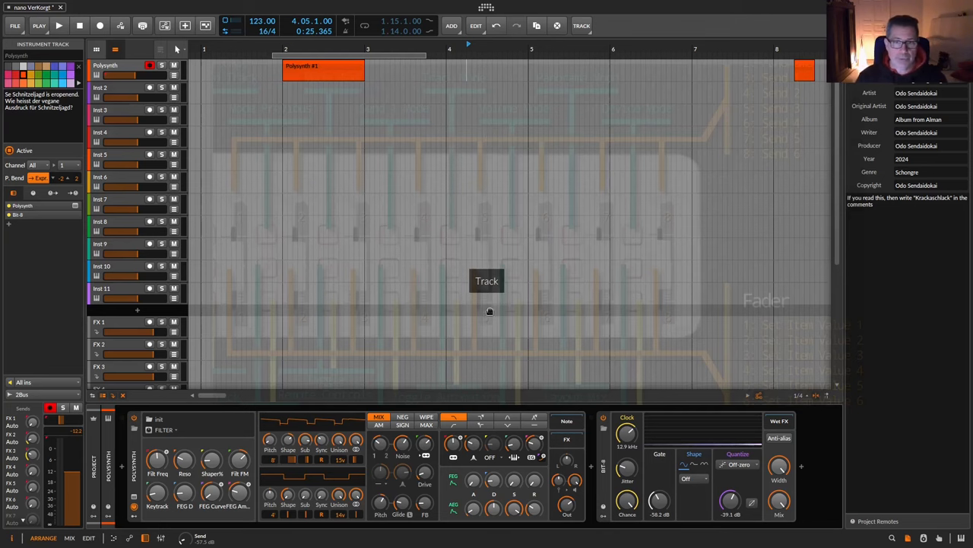
mouse_move(480, 304)
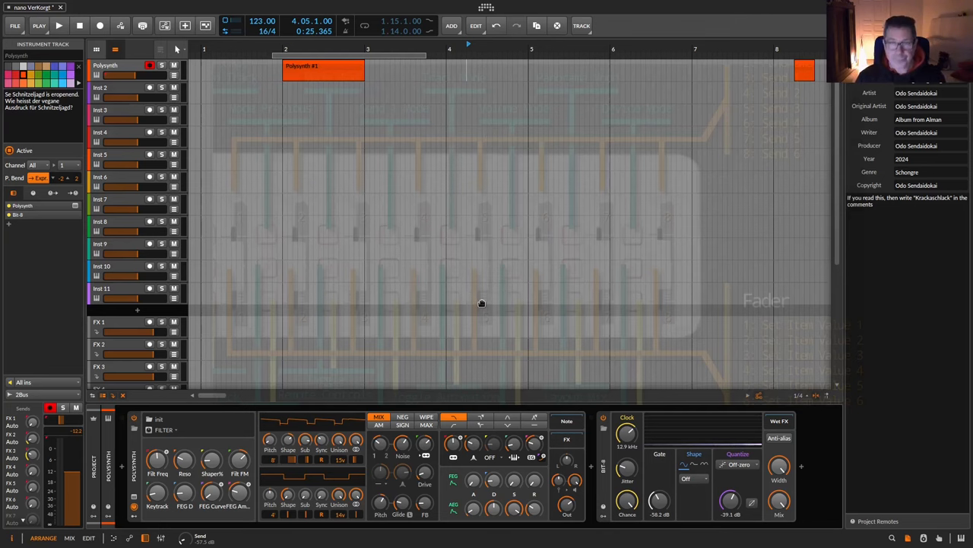
Switch the workspace to the MIX layout showing all track faders
click(70, 539)
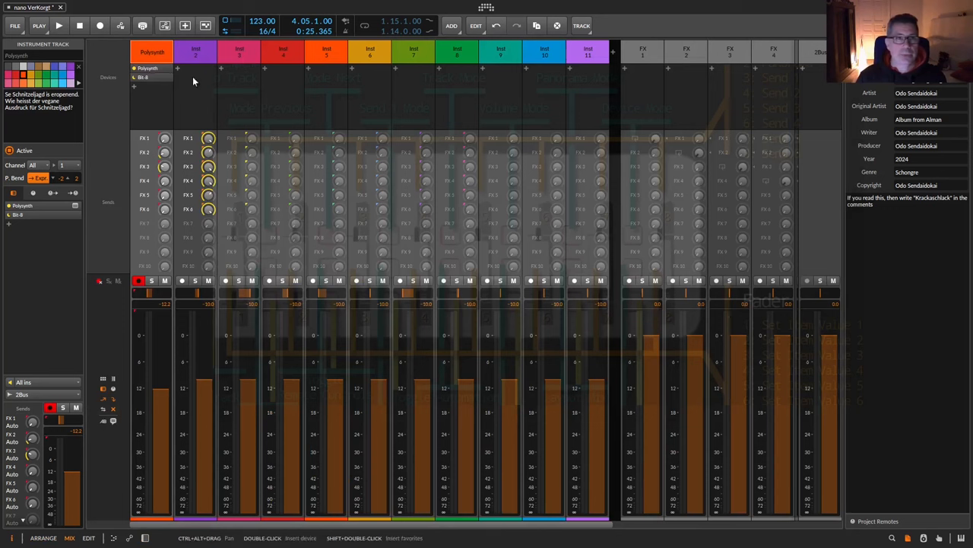
mouse_move(241, 137)
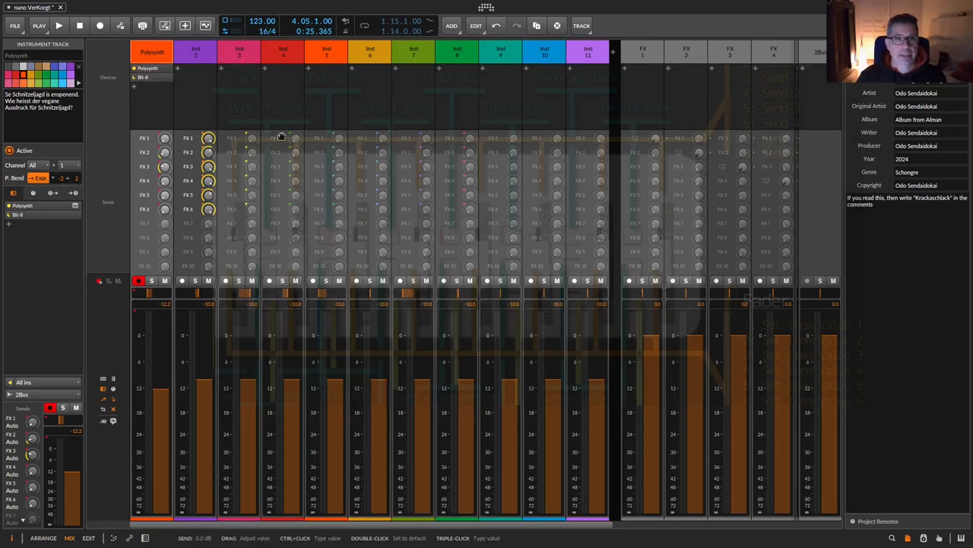
mouse_move(464, 138)
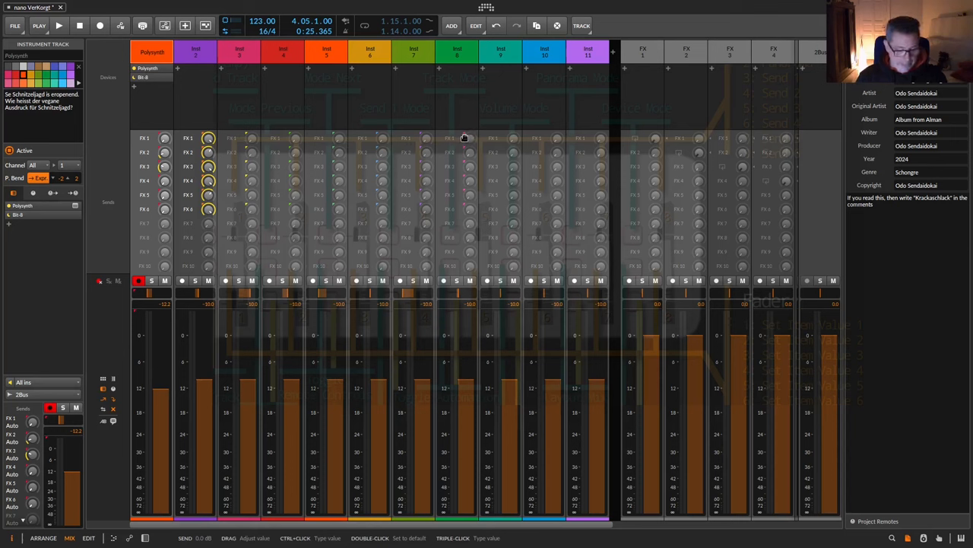
mouse_move(466, 138)
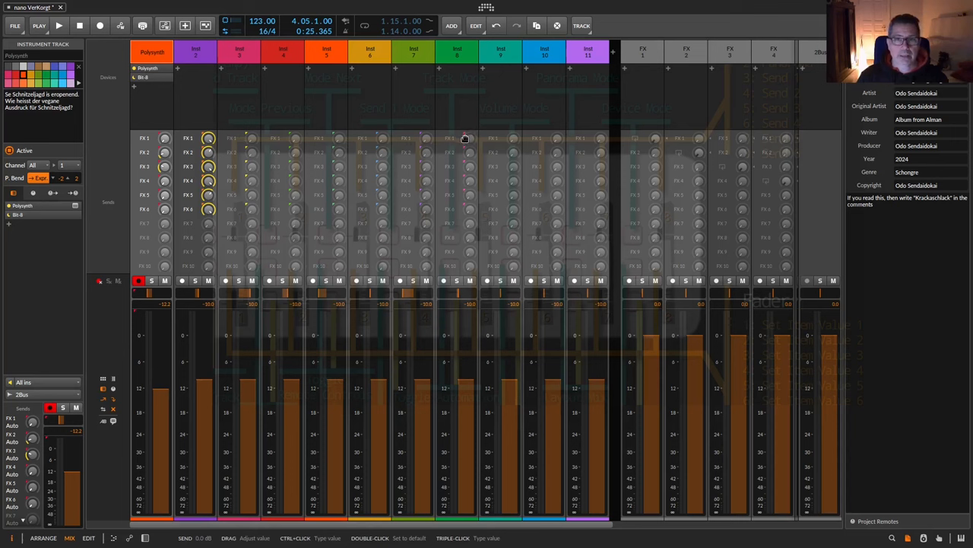
mouse_move(311, 118)
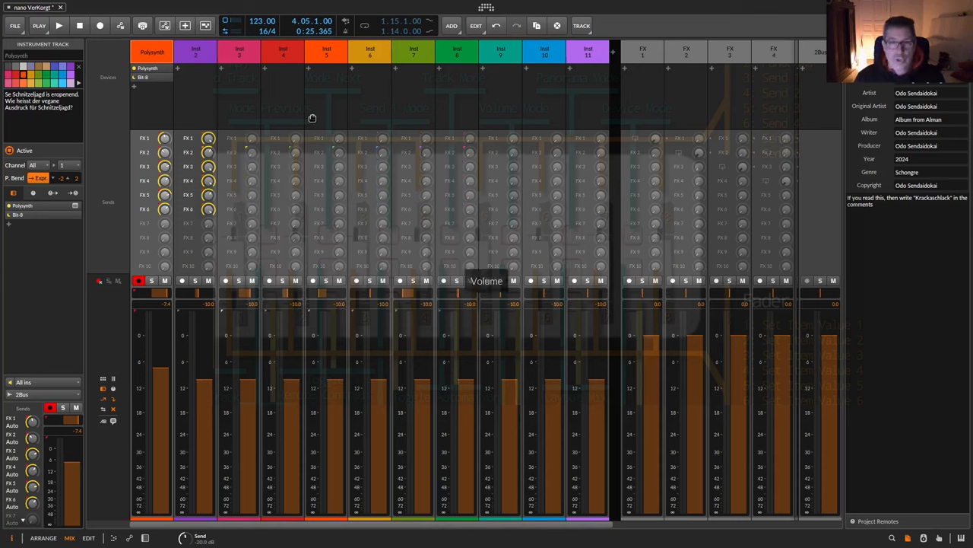
mouse_move(195, 80)
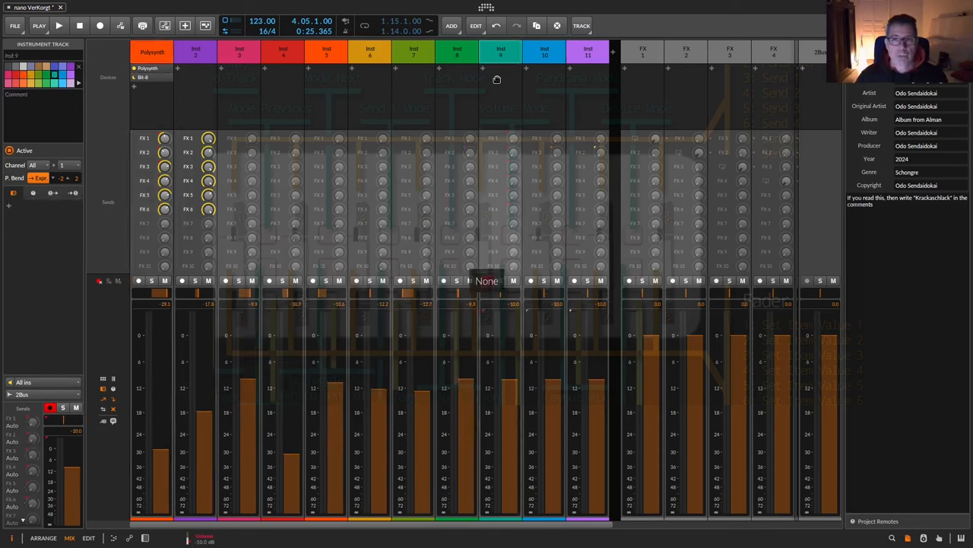
Arm an instrument track for recording after lowering several track volumes
click(487, 280)
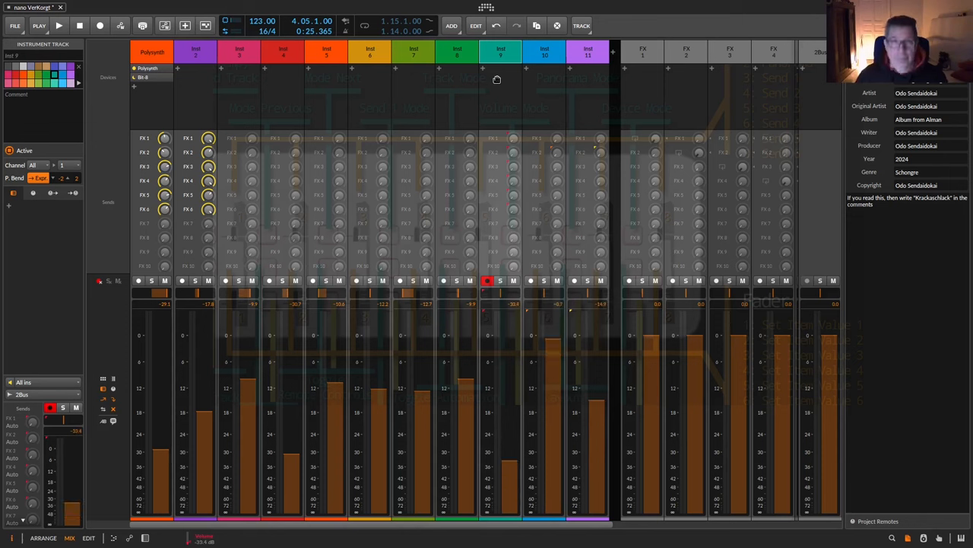
Disarm the instrument track and rebalance further instrument track volumes
click(457, 280)
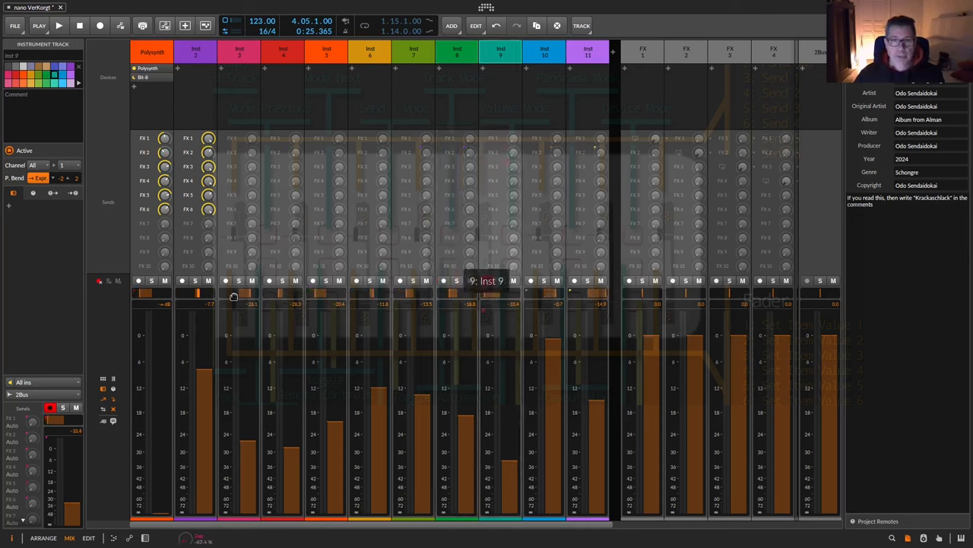
click(487, 279)
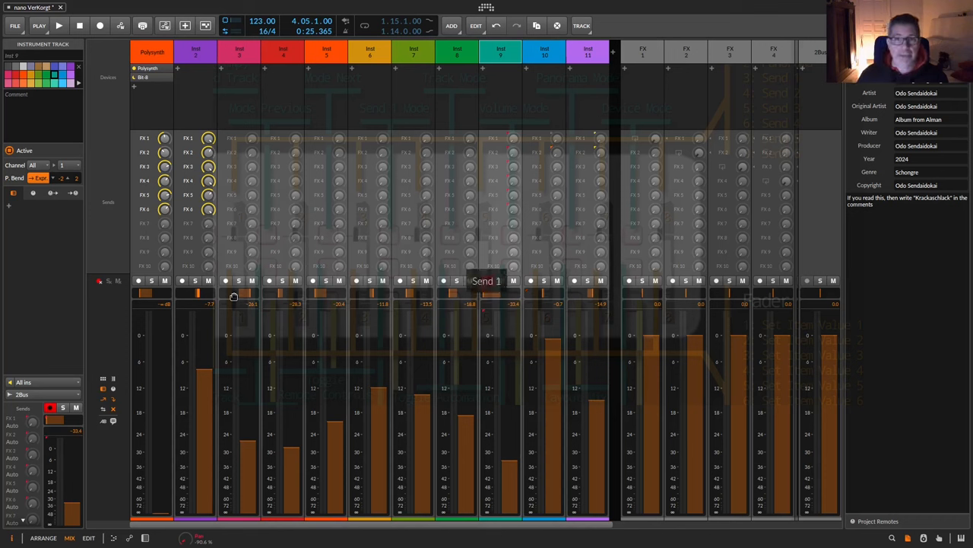
click(487, 280)
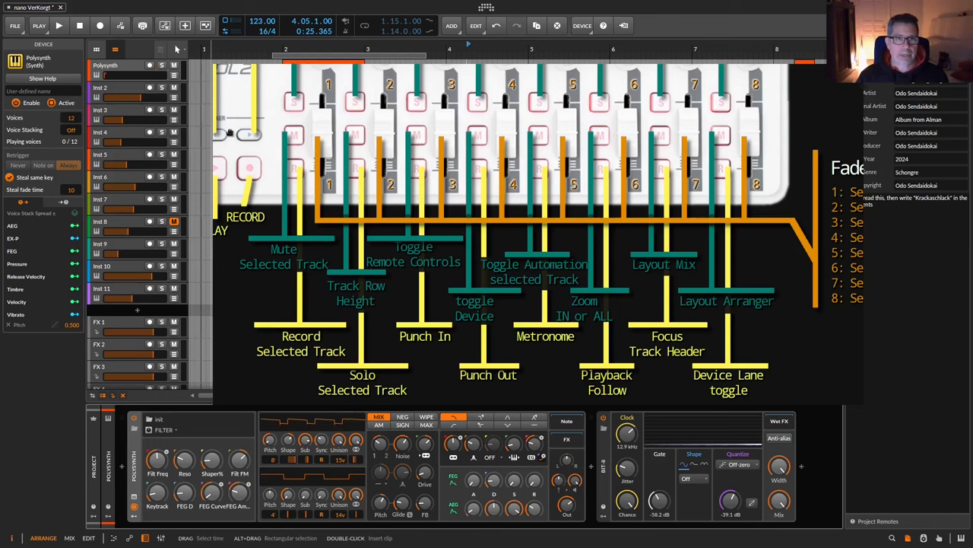
mouse_move(353, 134)
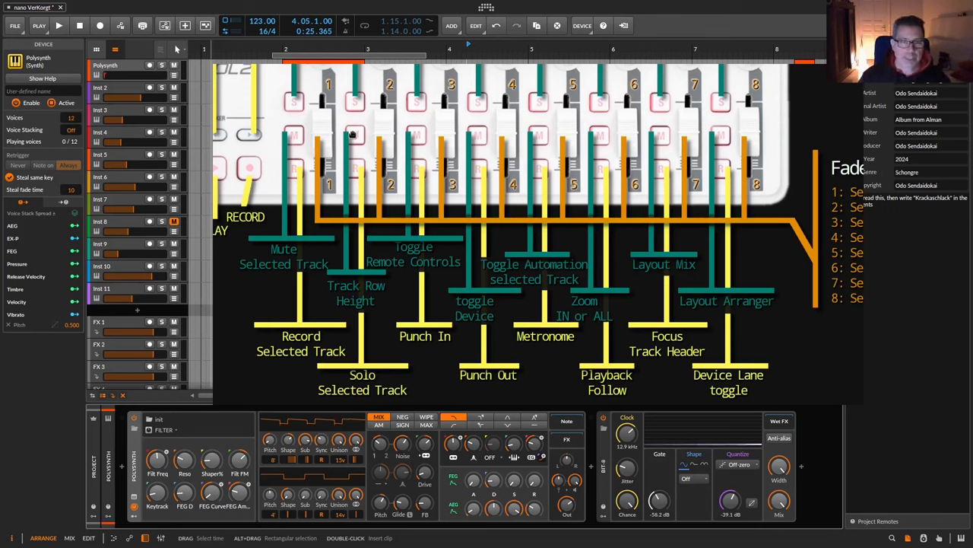
mouse_move(149, 271)
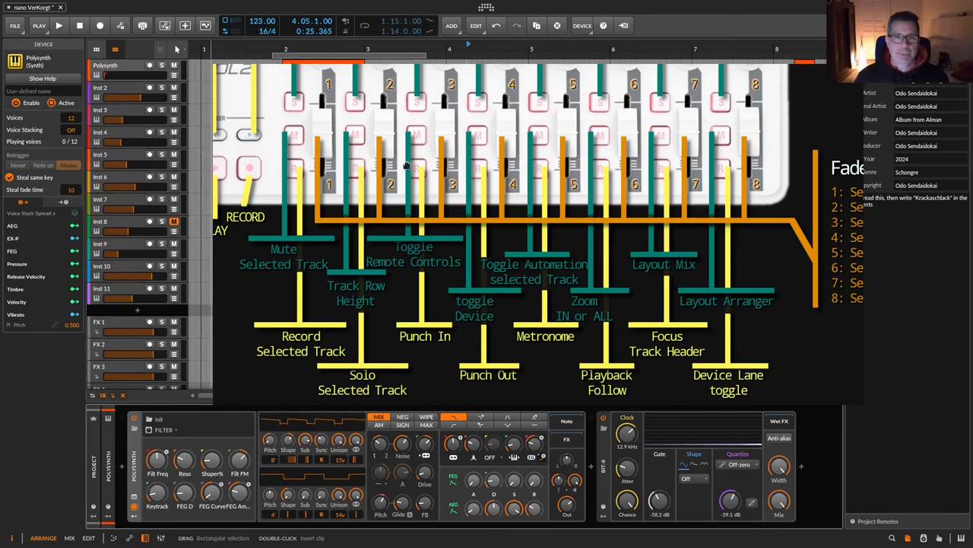
mouse_move(356, 167)
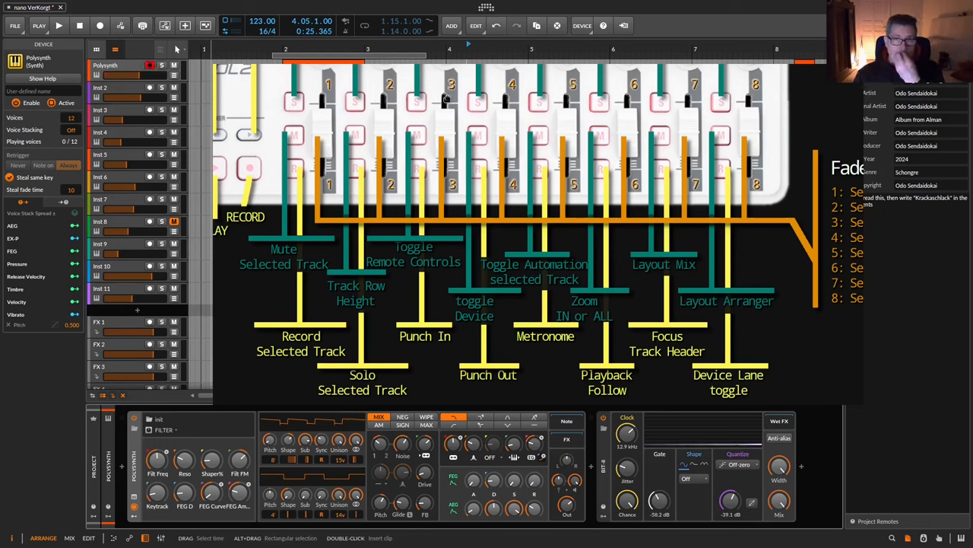
mouse_move(468, 146)
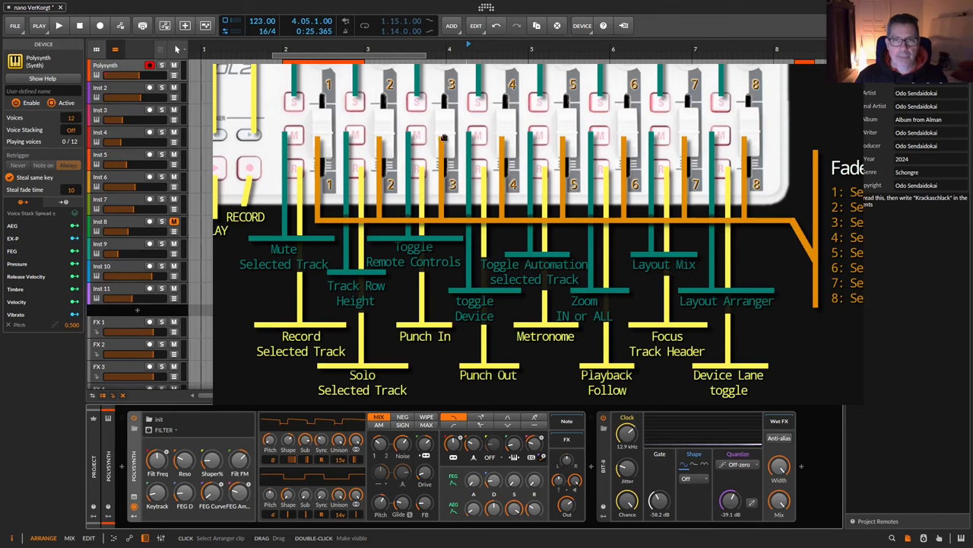
mouse_move(413, 265)
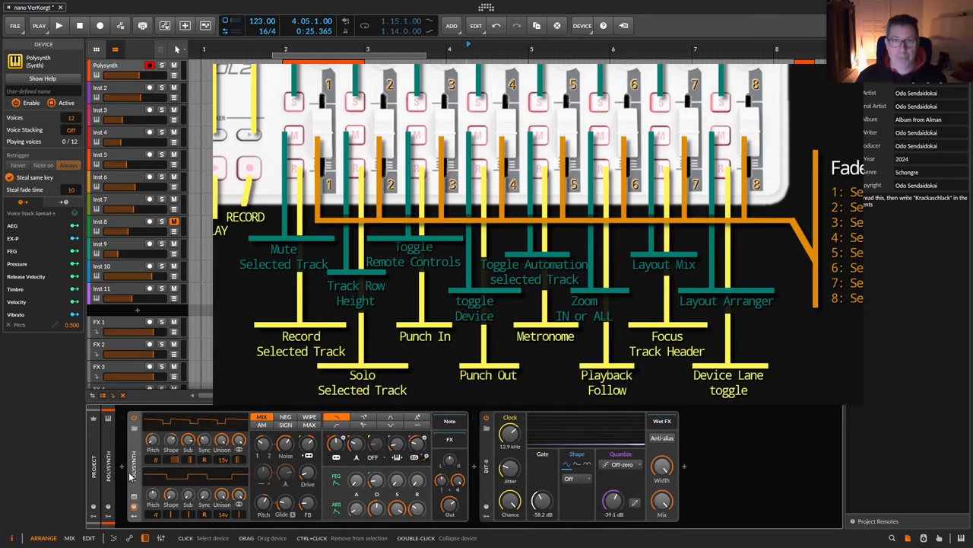
mouse_move(441, 103)
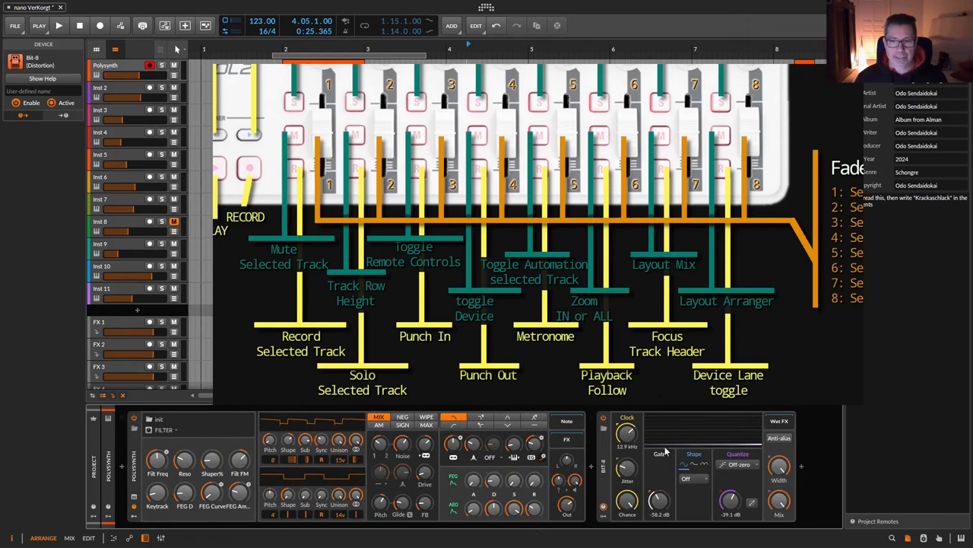
mouse_move(639, 454)
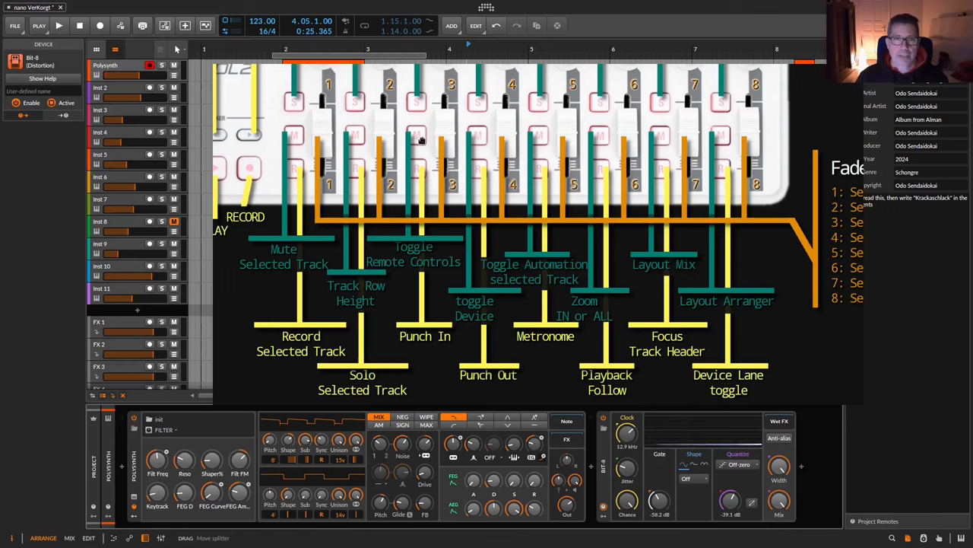
mouse_move(419, 171)
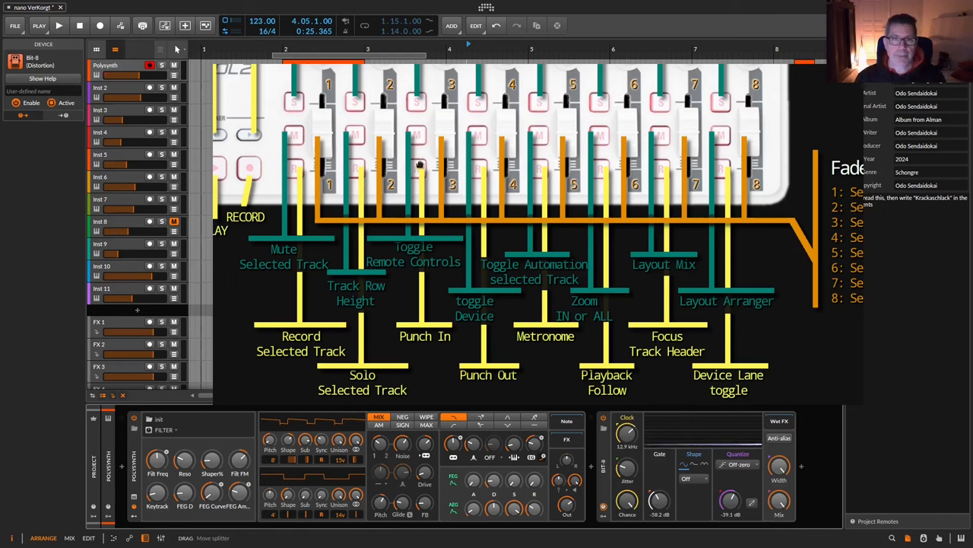
mouse_move(428, 249)
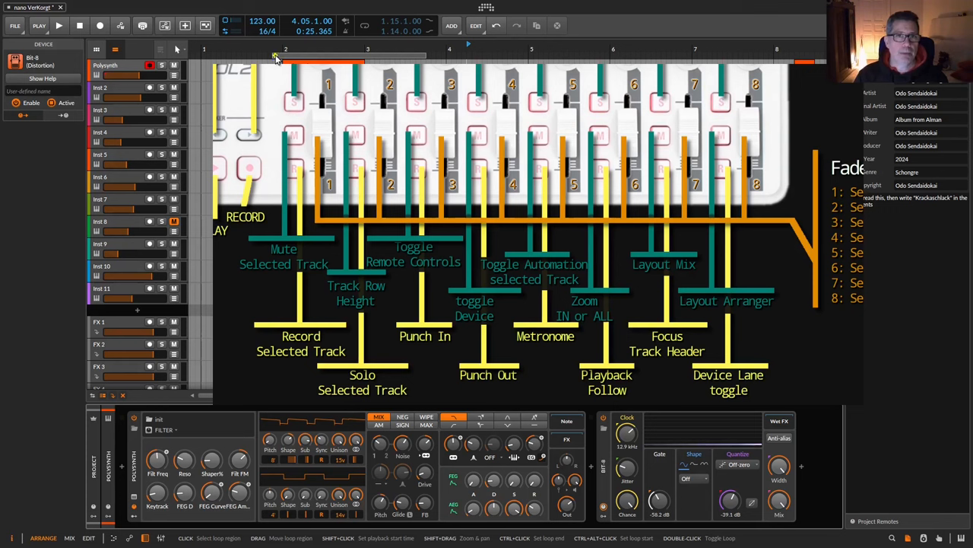
Play through the looped Polysynth #1 clip twice and stop back in bar one
click(60, 24)
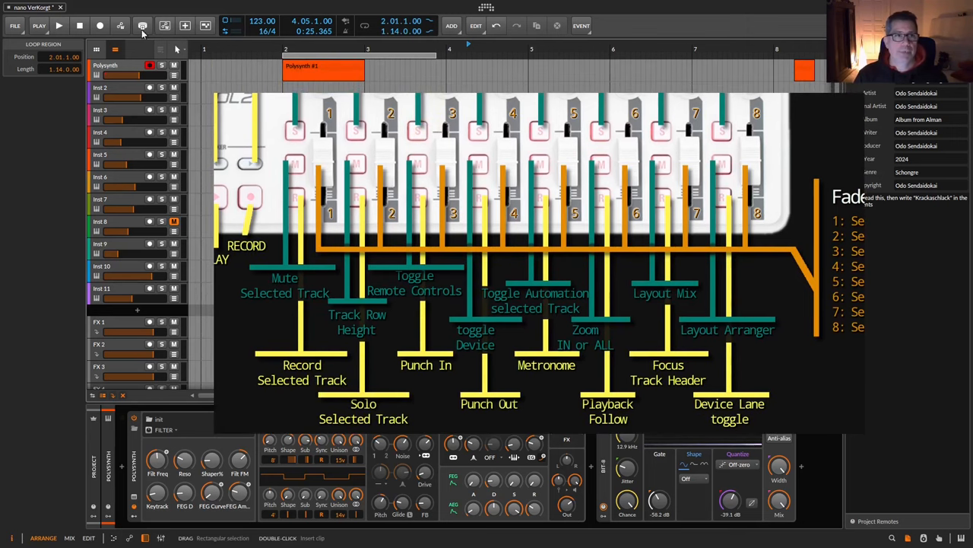
click(59, 24)
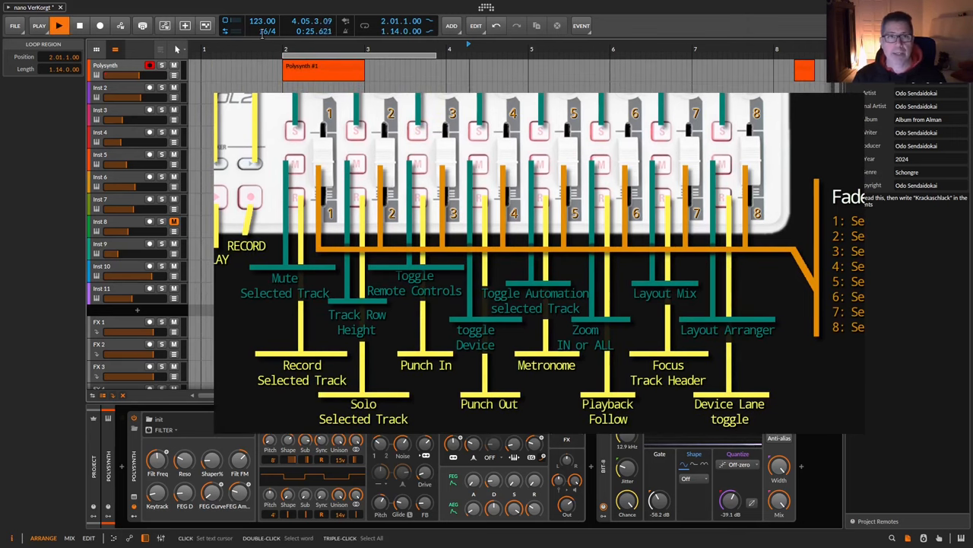
click(59, 25)
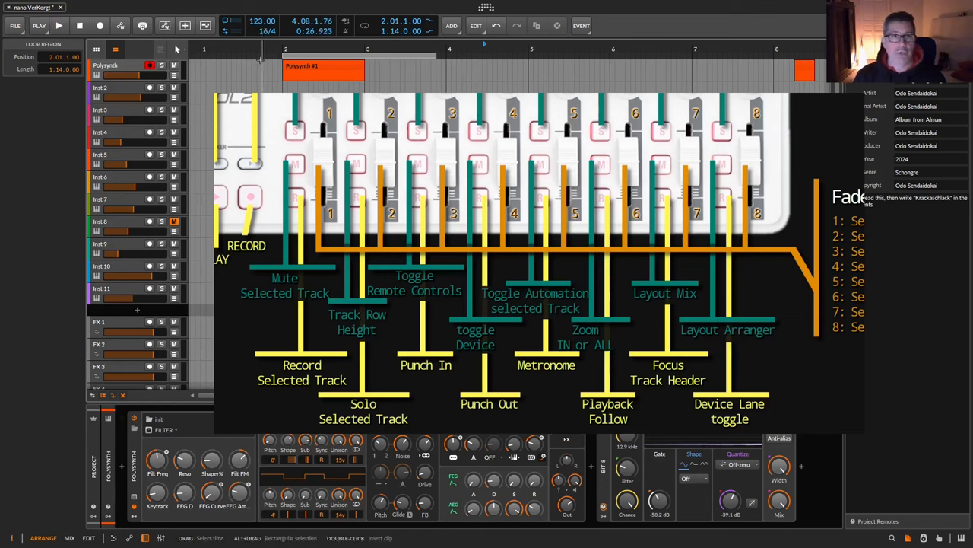
click(289, 57)
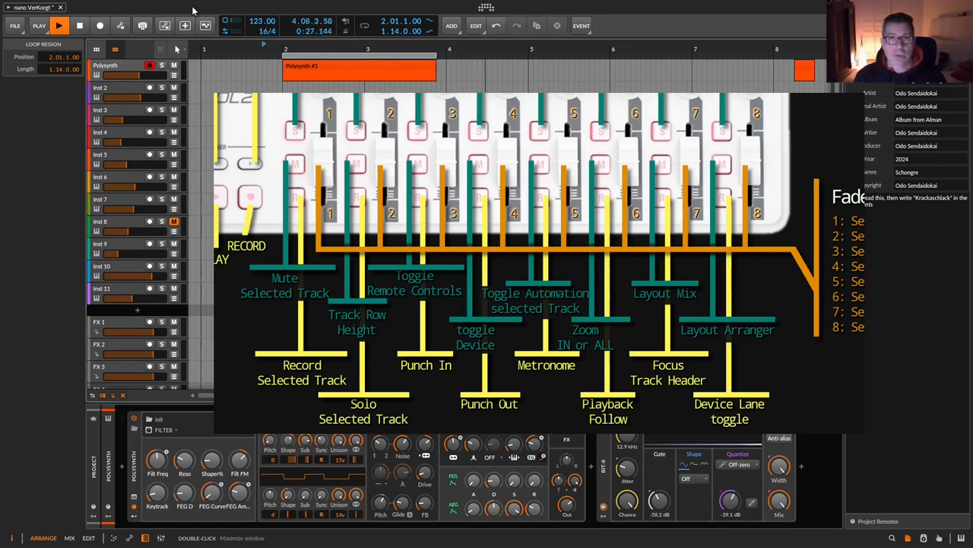
click(60, 24)
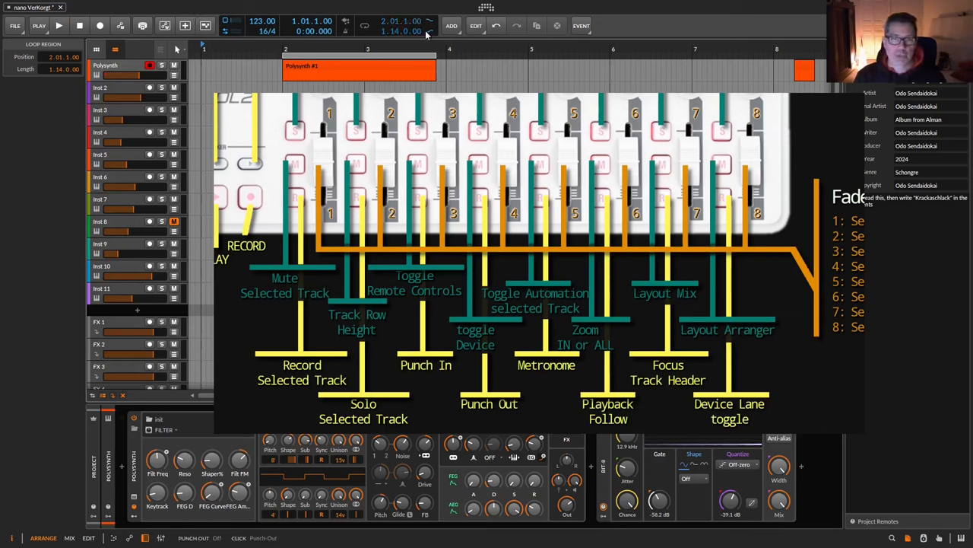
mouse_move(426, 26)
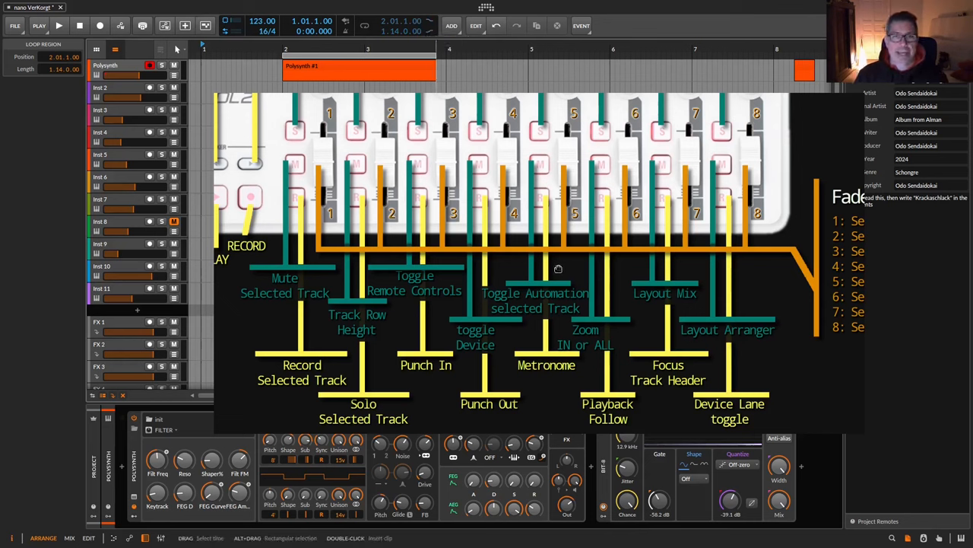
mouse_move(536, 175)
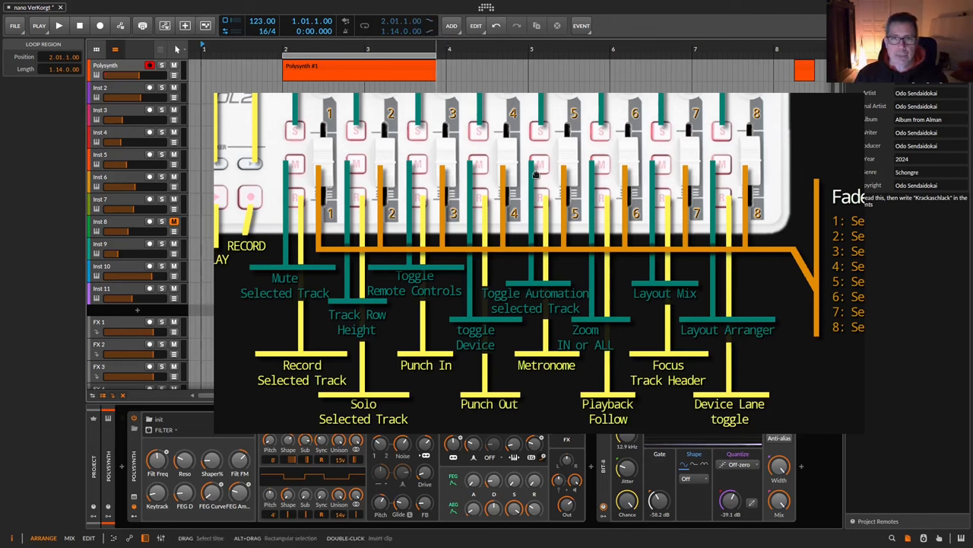
mouse_move(555, 314)
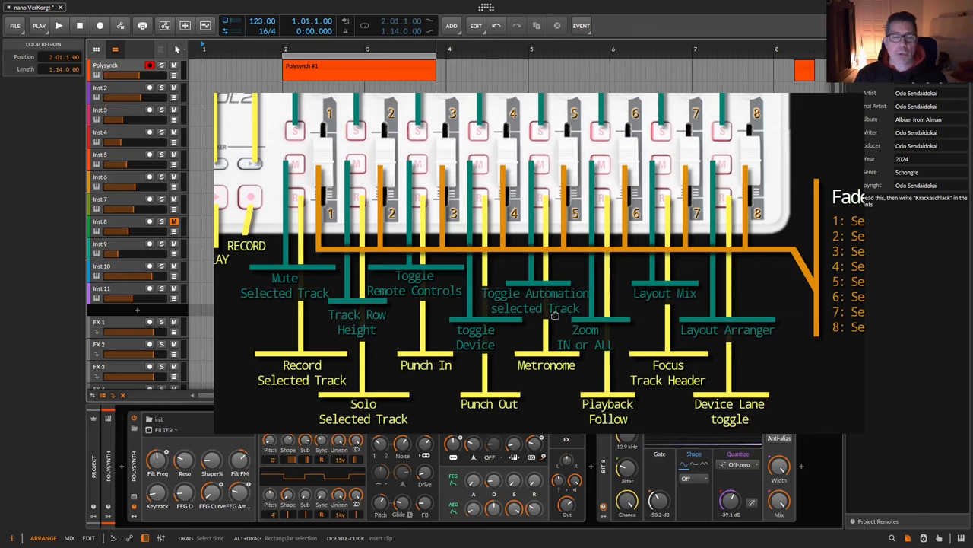
mouse_move(526, 278)
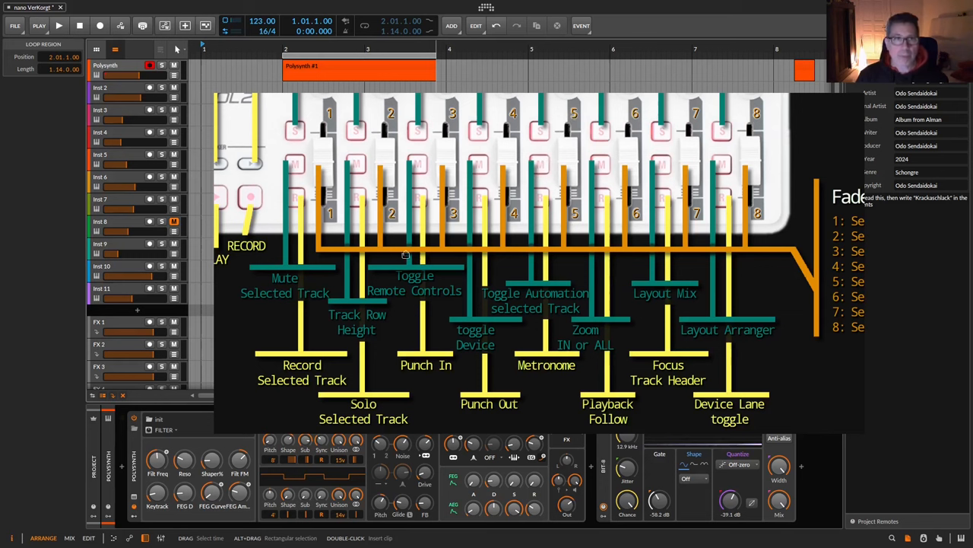
mouse_move(601, 245)
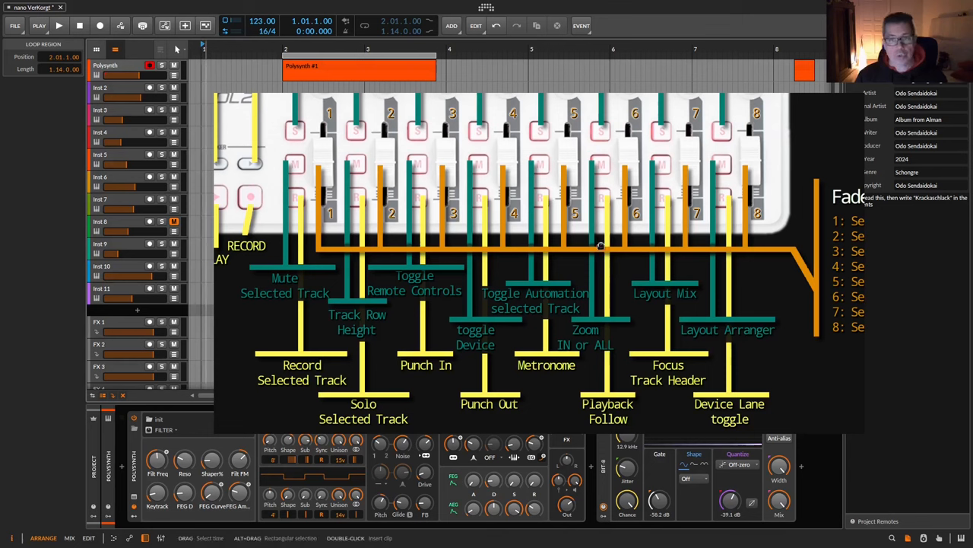
mouse_move(416, 169)
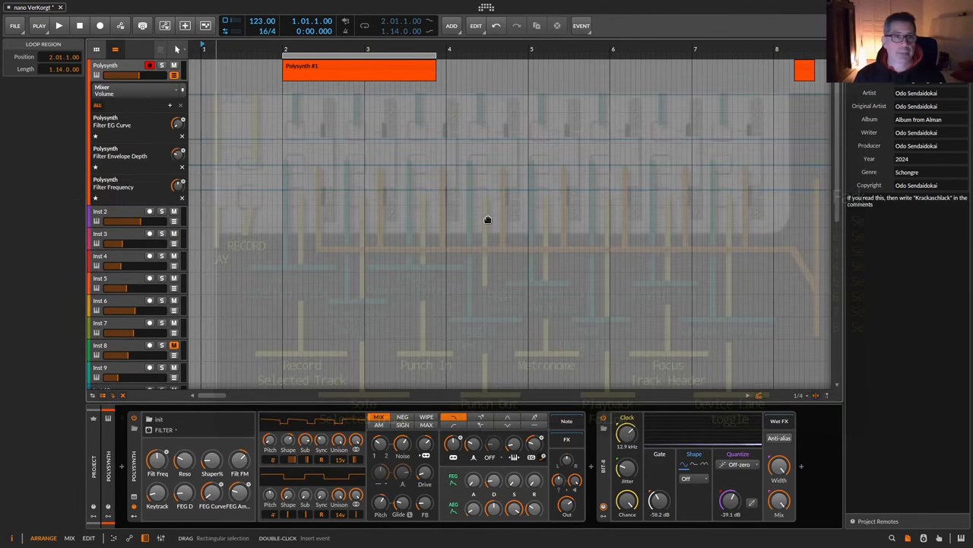
mouse_move(487, 216)
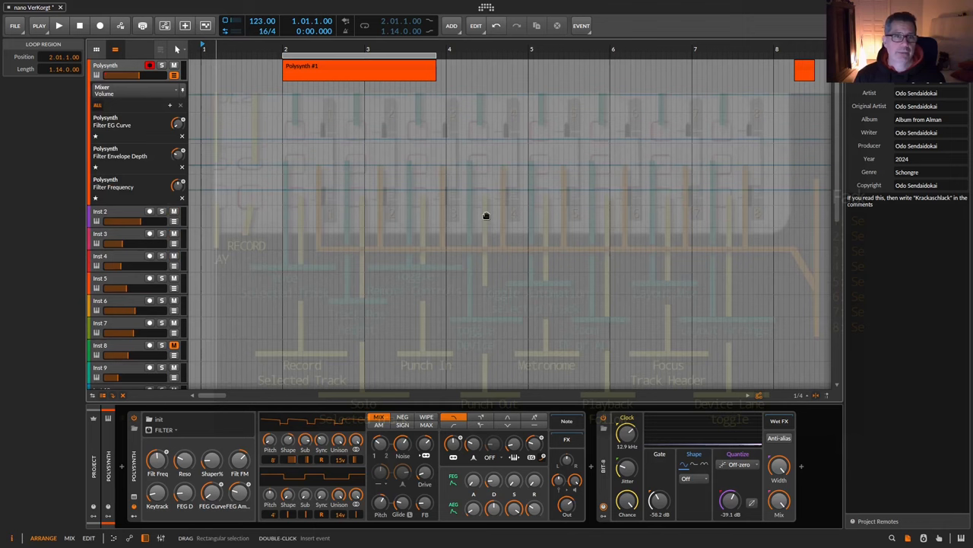
mouse_move(435, 161)
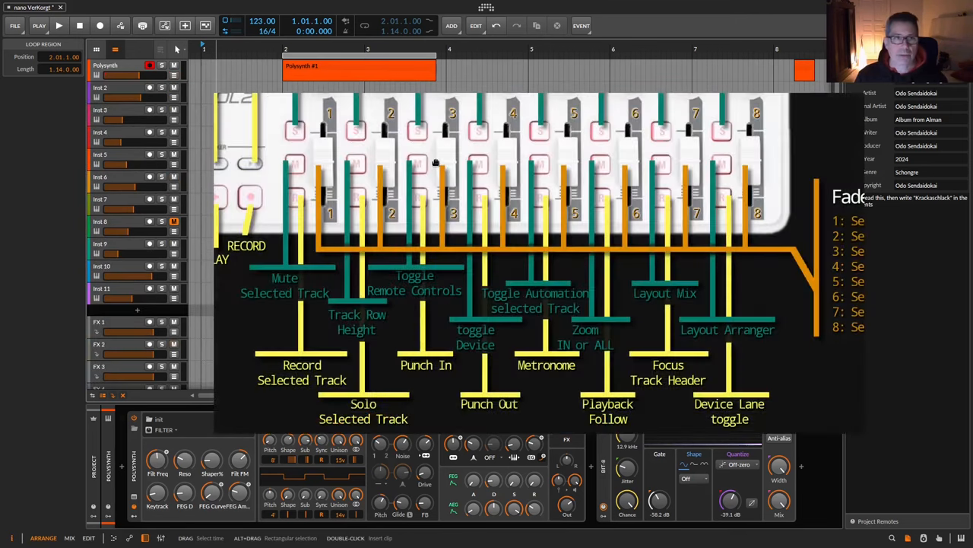
mouse_move(554, 213)
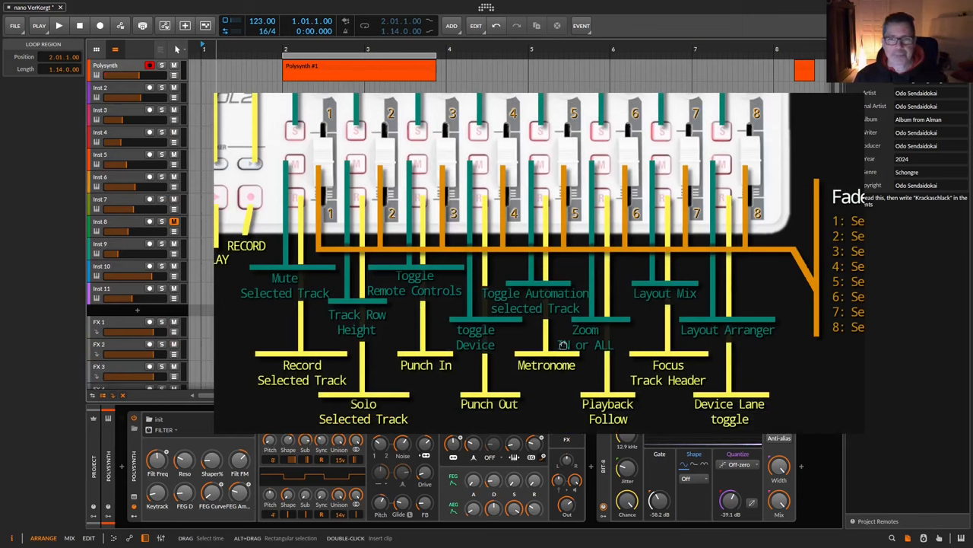
mouse_move(544, 194)
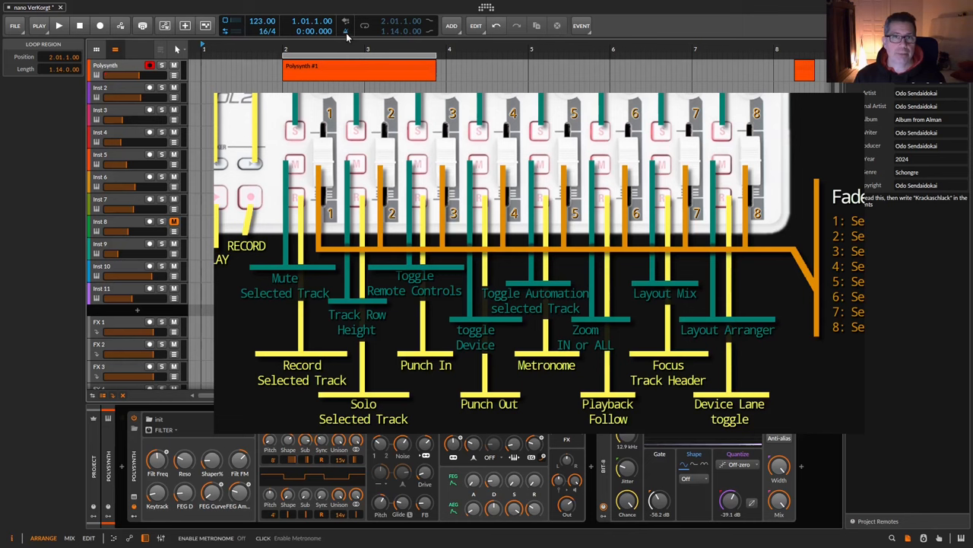
mouse_move(344, 40)
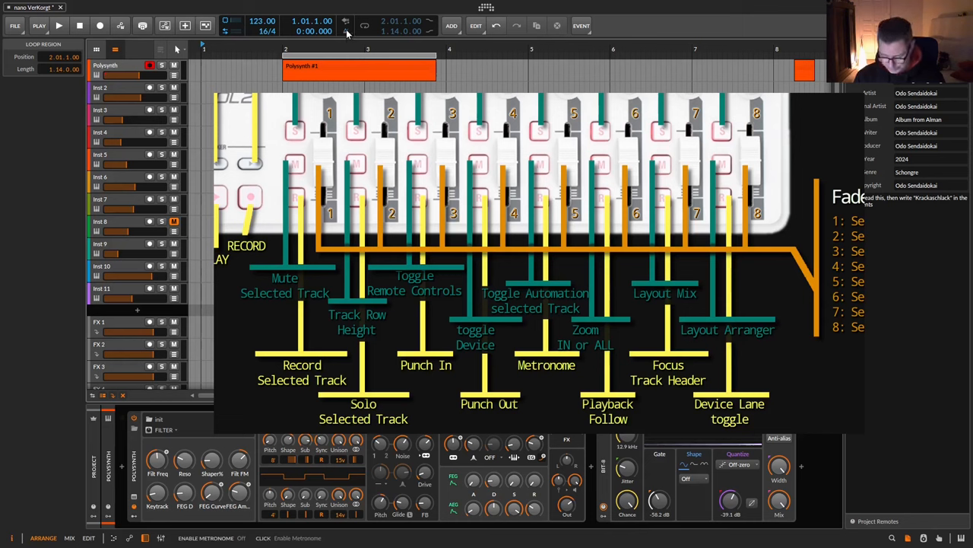
mouse_move(601, 165)
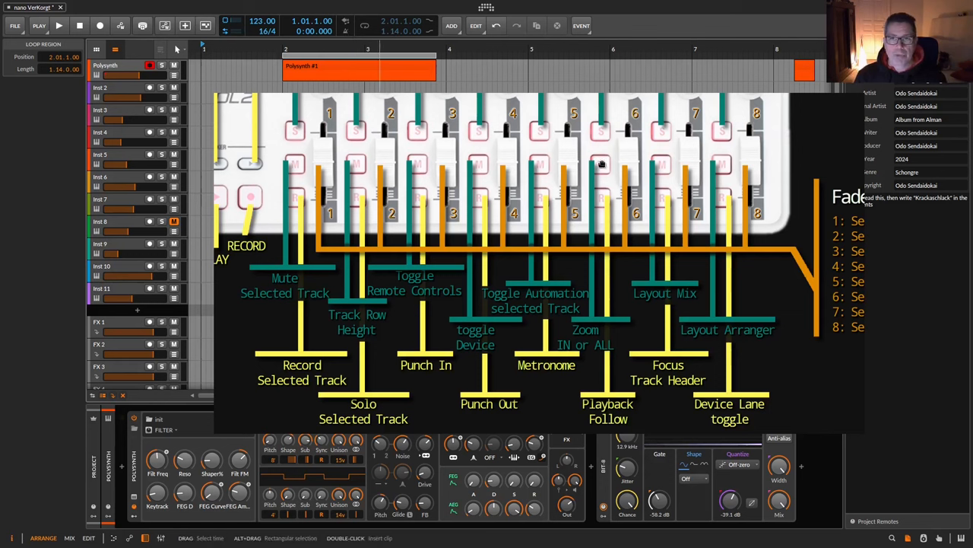
mouse_move(602, 167)
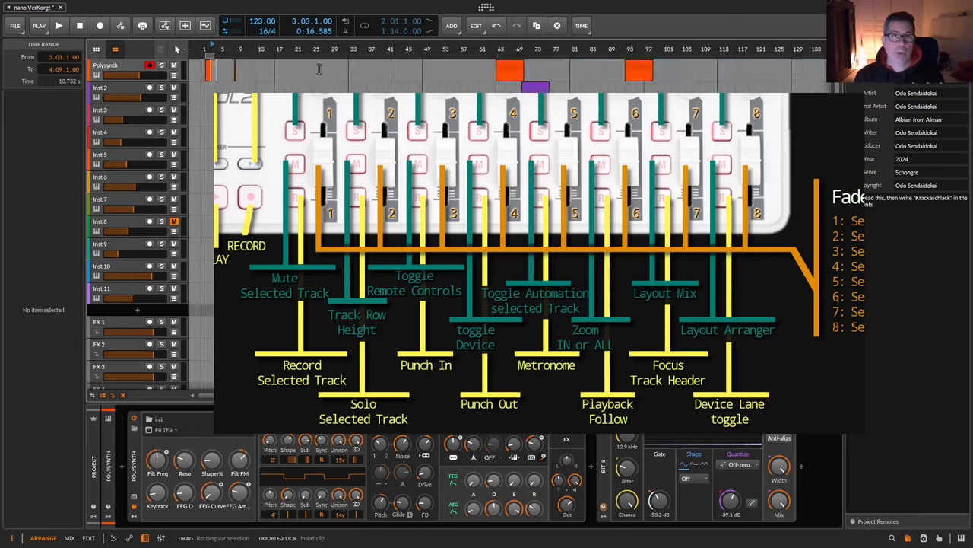
mouse_move(566, 185)
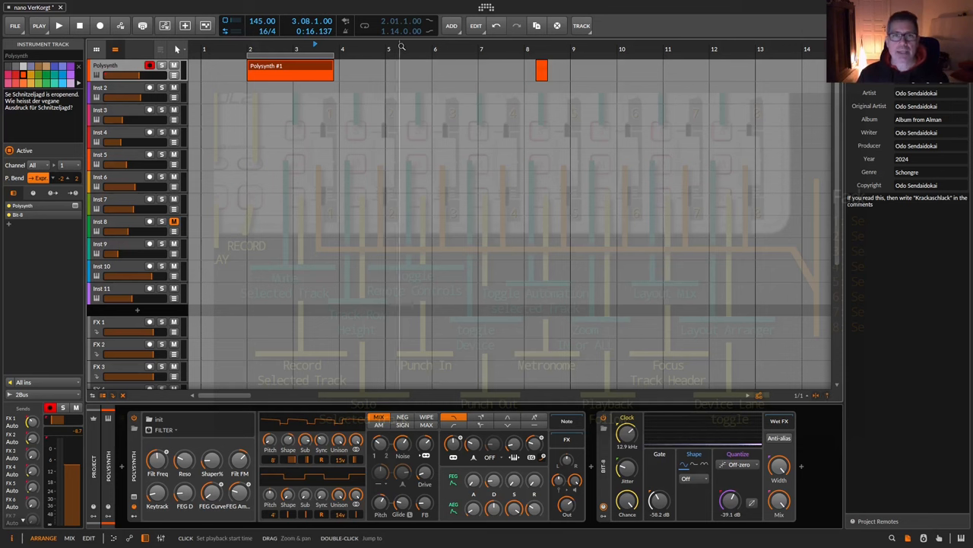
Start and stop playback to test Playback Follow around the Polysynth #1 clip at 145 BPM
click(59, 24)
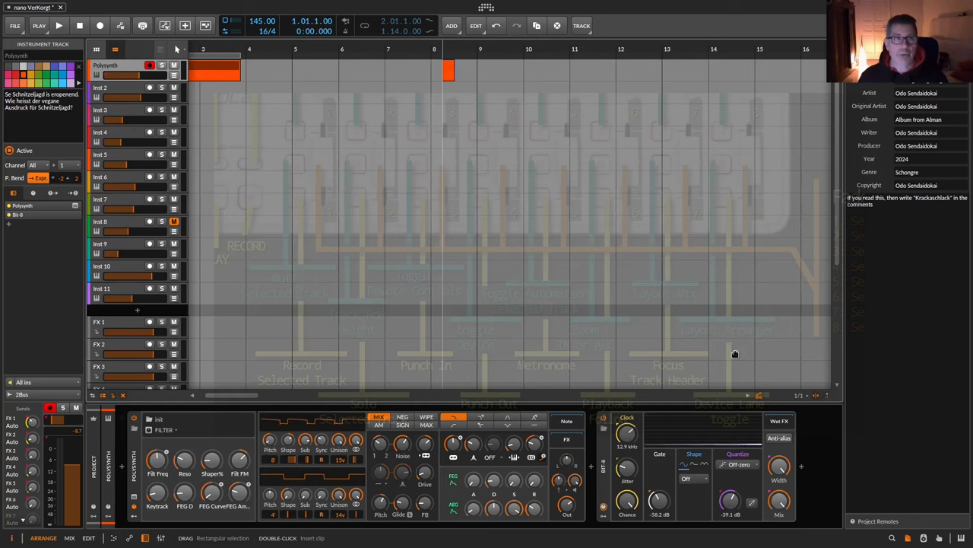
click(60, 25)
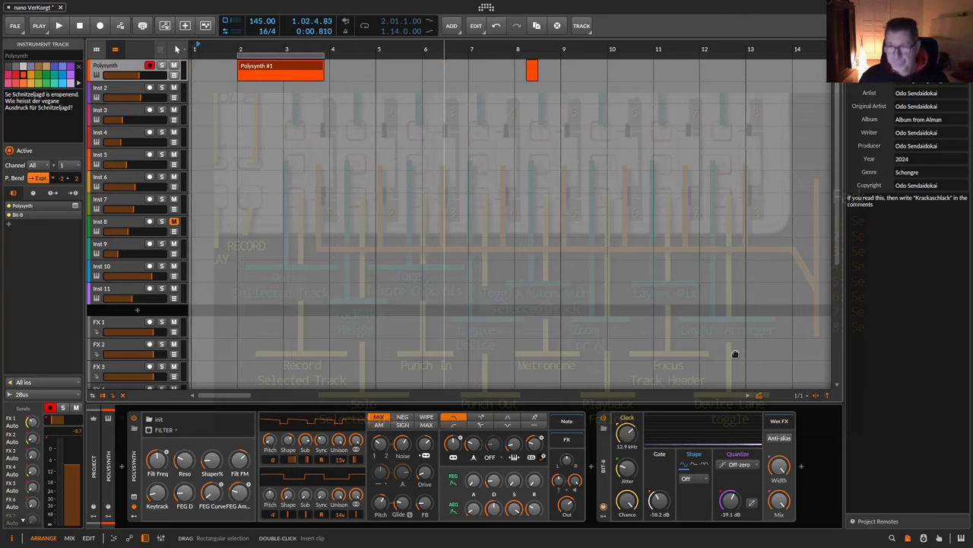
mouse_move(577, 258)
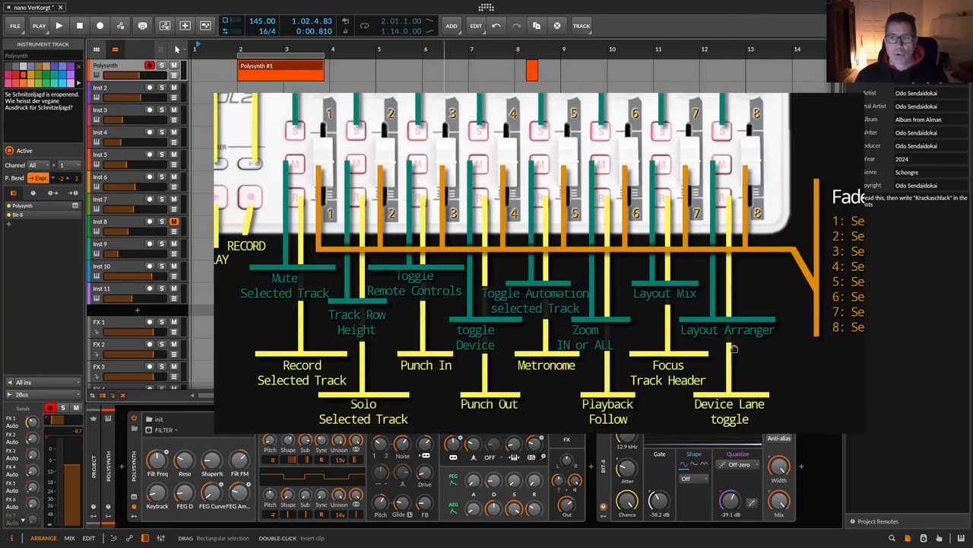
click(602, 472)
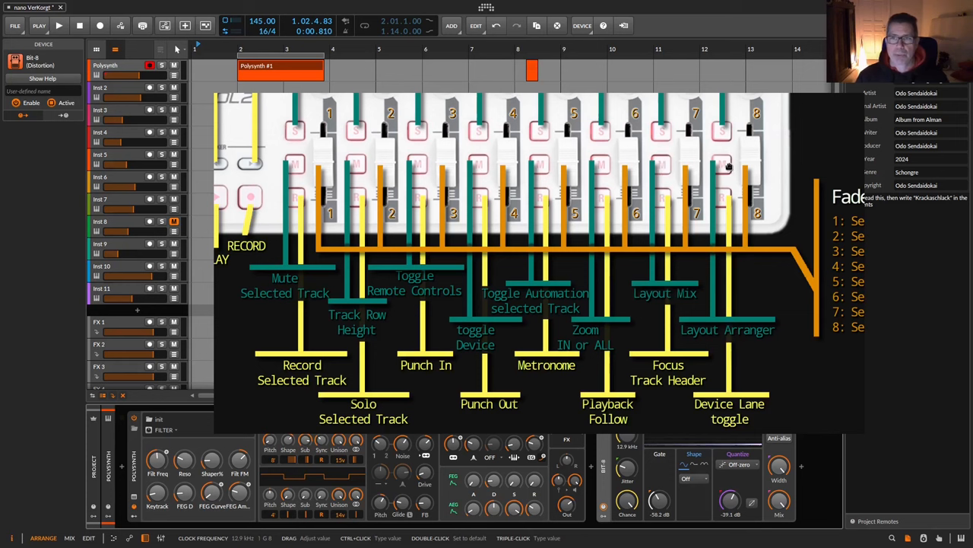
mouse_move(742, 136)
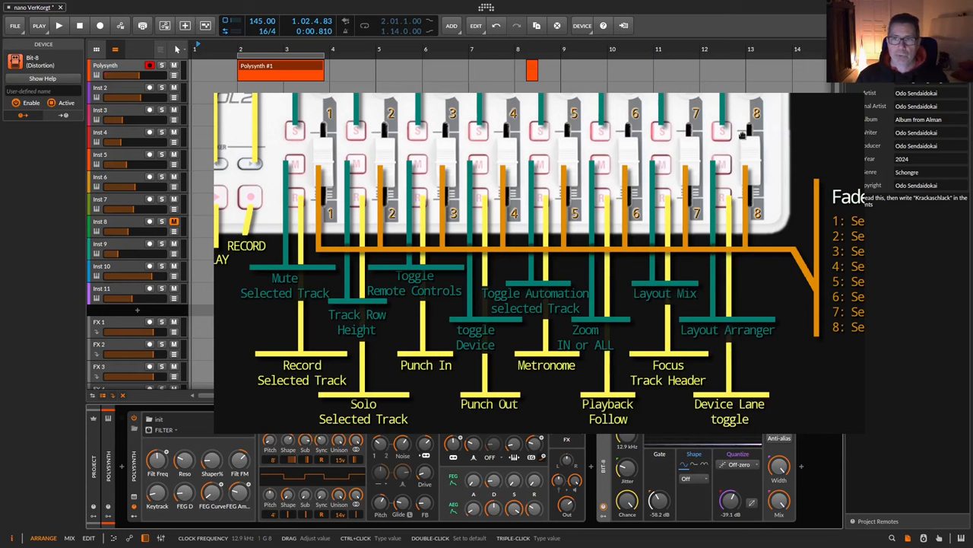
mouse_move(723, 164)
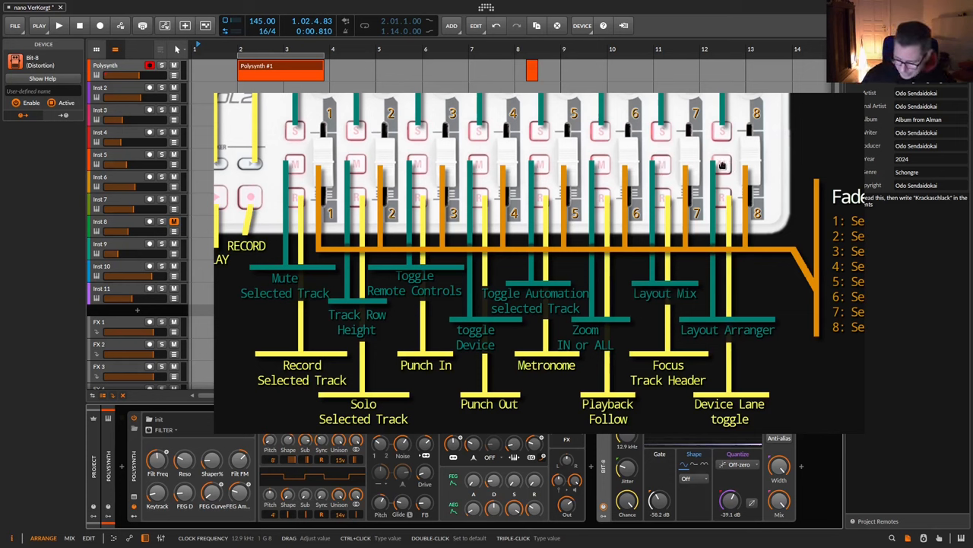
mouse_move(736, 100)
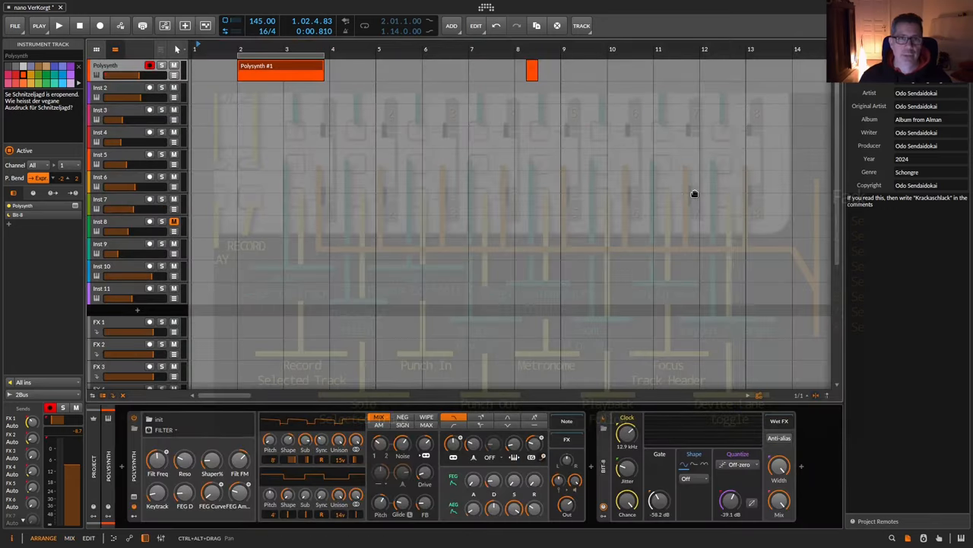
click(70, 539)
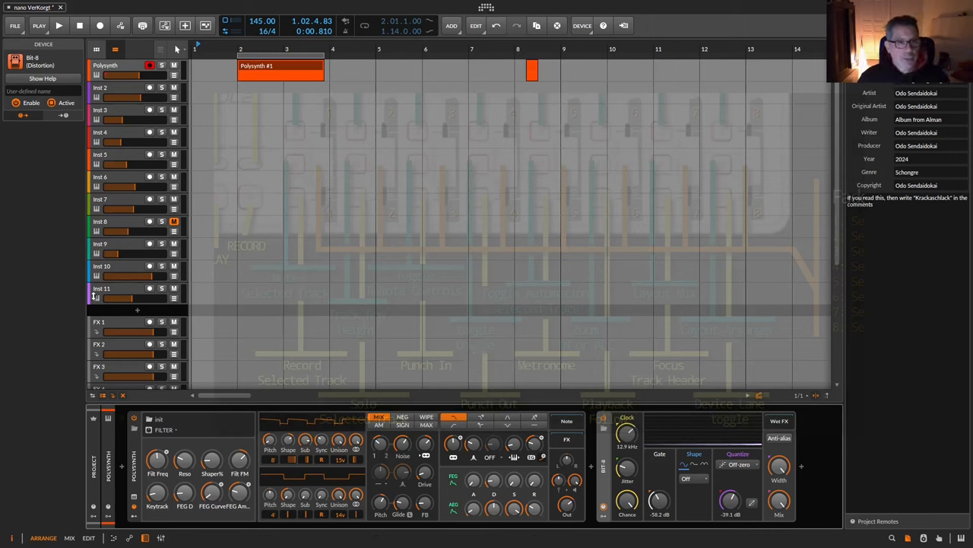
mouse_move(211, 460)
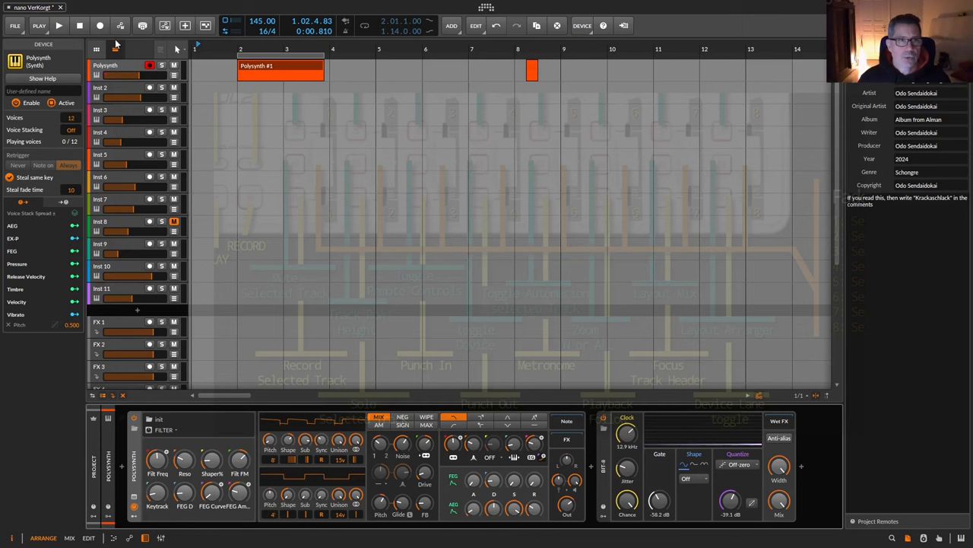
Select the Polysynth track header so the Inspector shows the Instrument Track panel
click(107, 65)
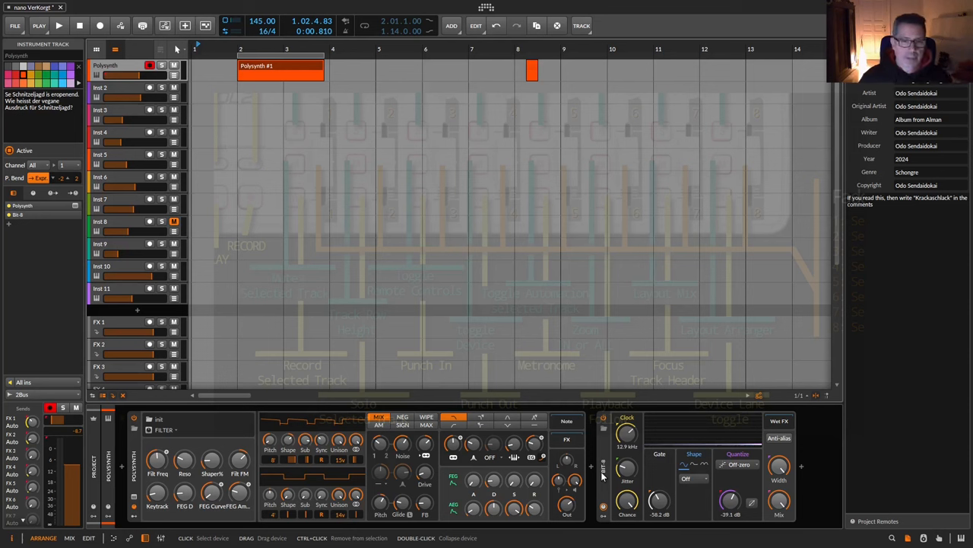
mouse_move(39, 438)
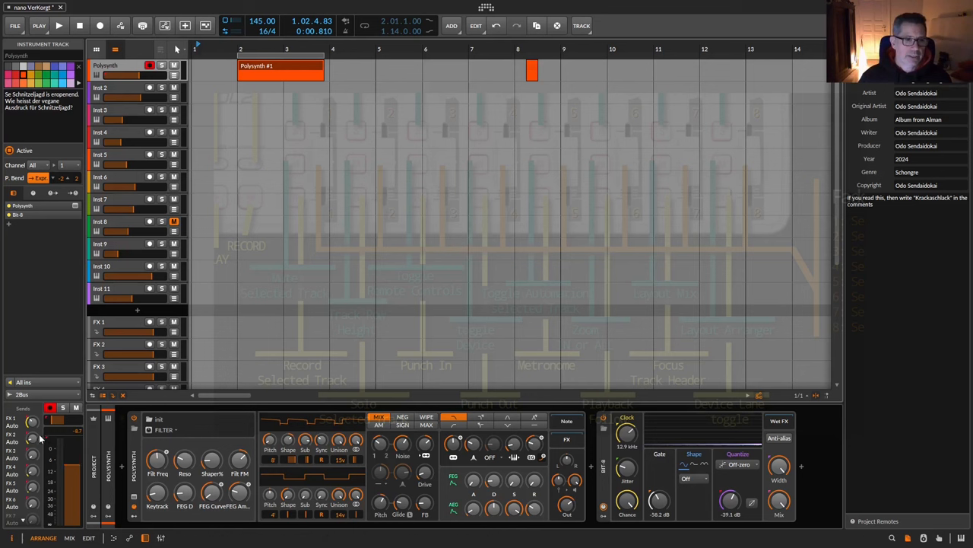
mouse_move(54, 438)
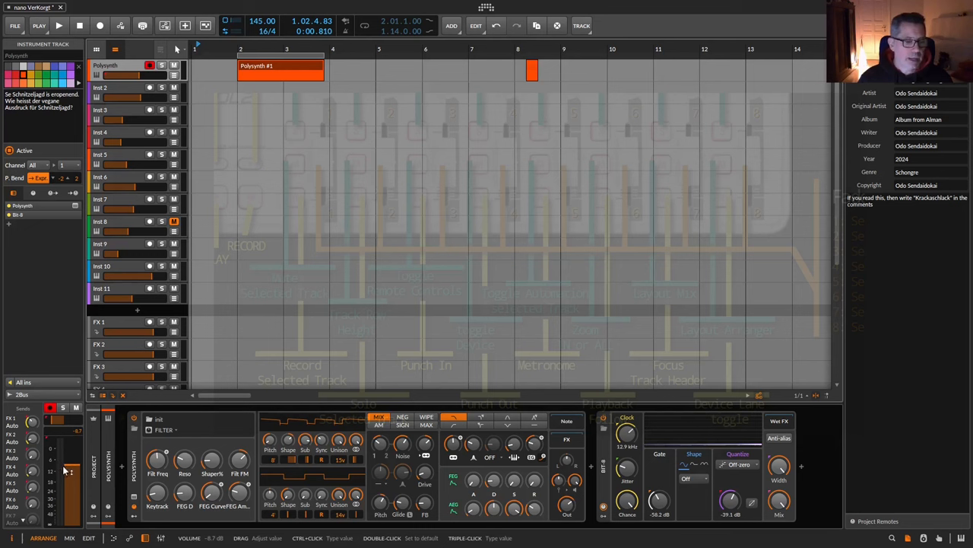
mouse_move(69, 470)
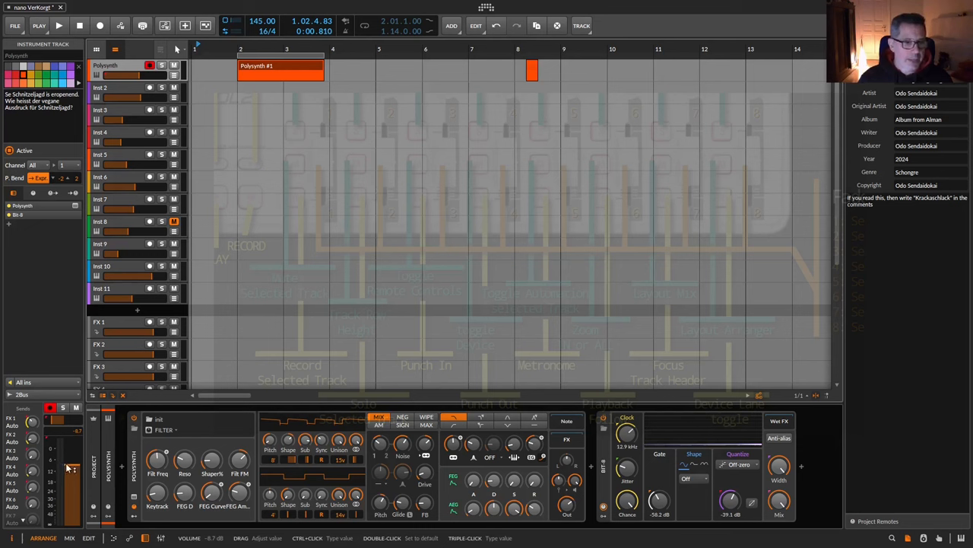